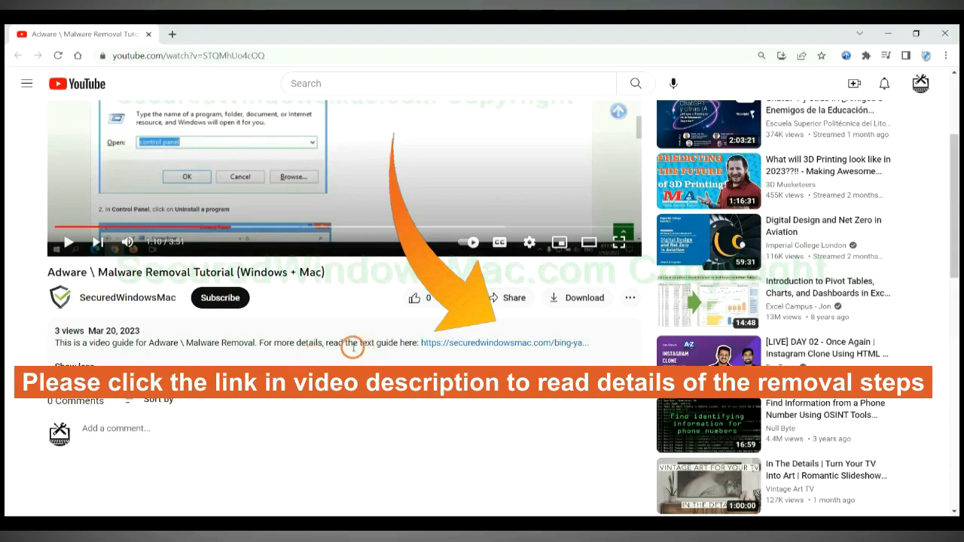
pyautogui.moveTo(460, 343)
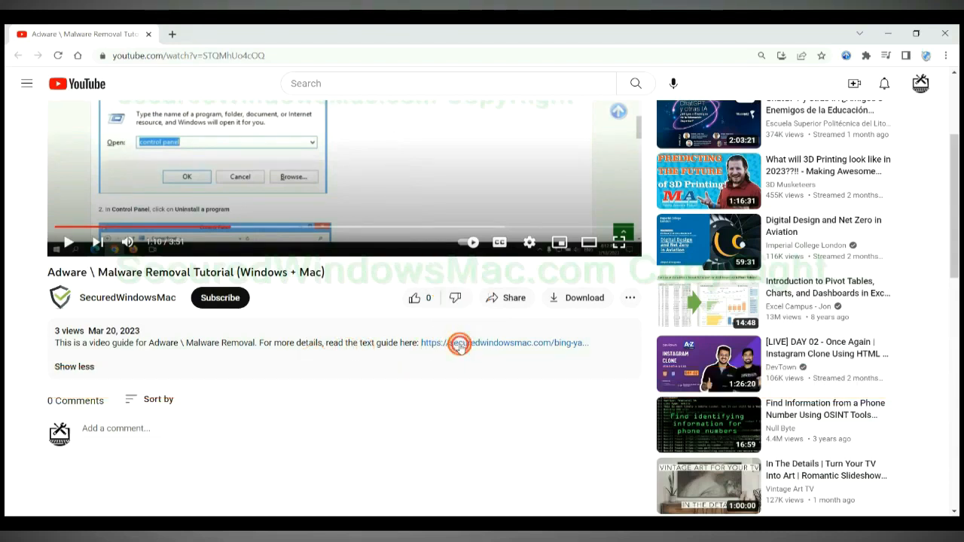
# - Open the secureddwindowsmac.com guide and reach its Download SpyHunter for Windows/Mac section
pyautogui.click(503, 343)
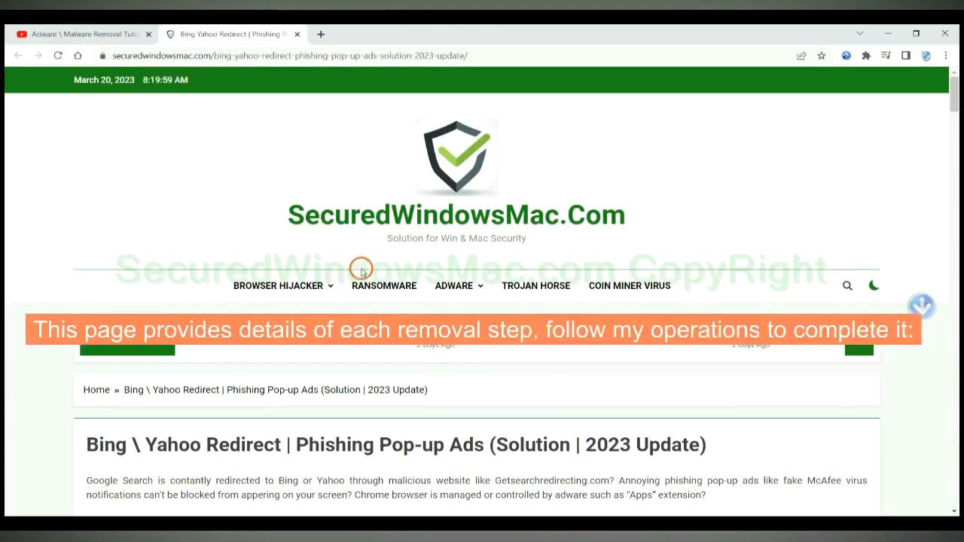
pyautogui.moveTo(607, 272)
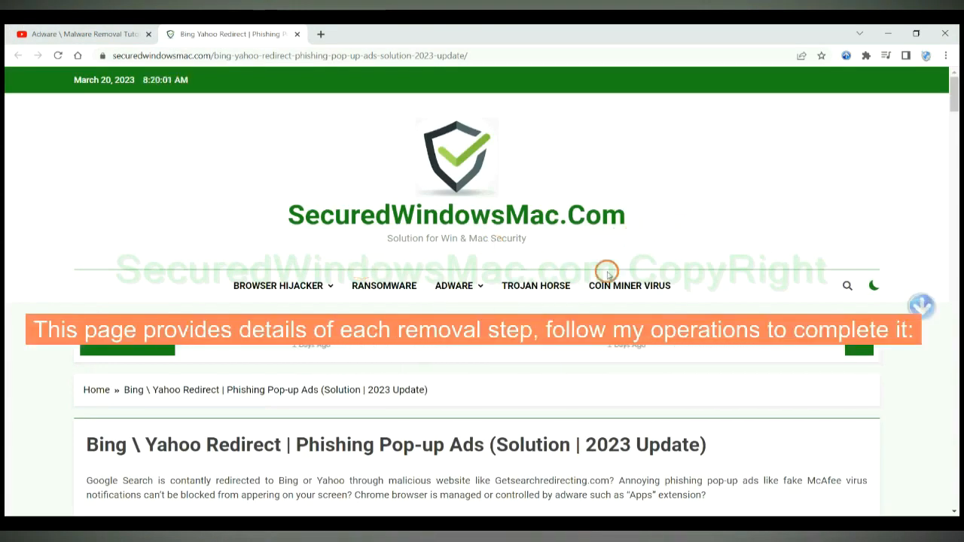
pyautogui.scroll(-3)
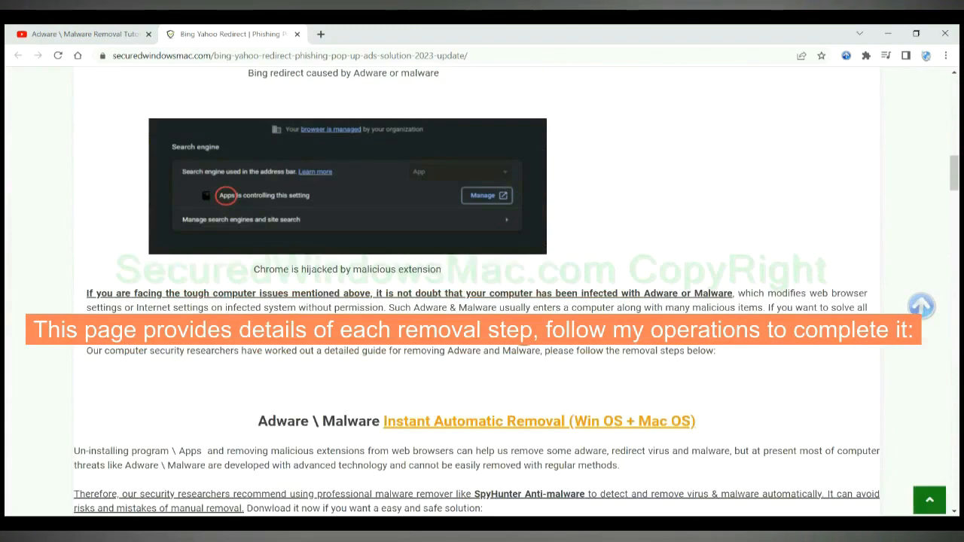
pyautogui.scroll(-3)
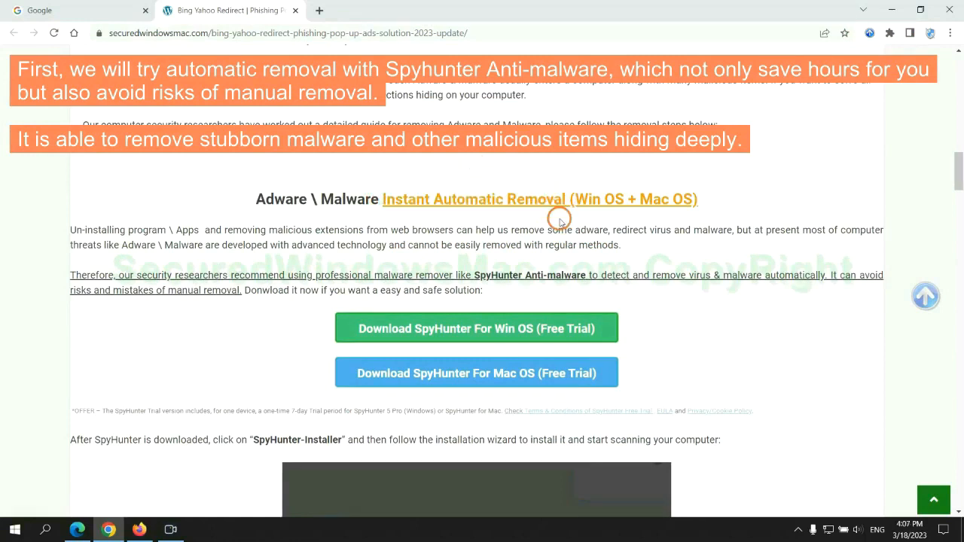
pyautogui.moveTo(483, 230)
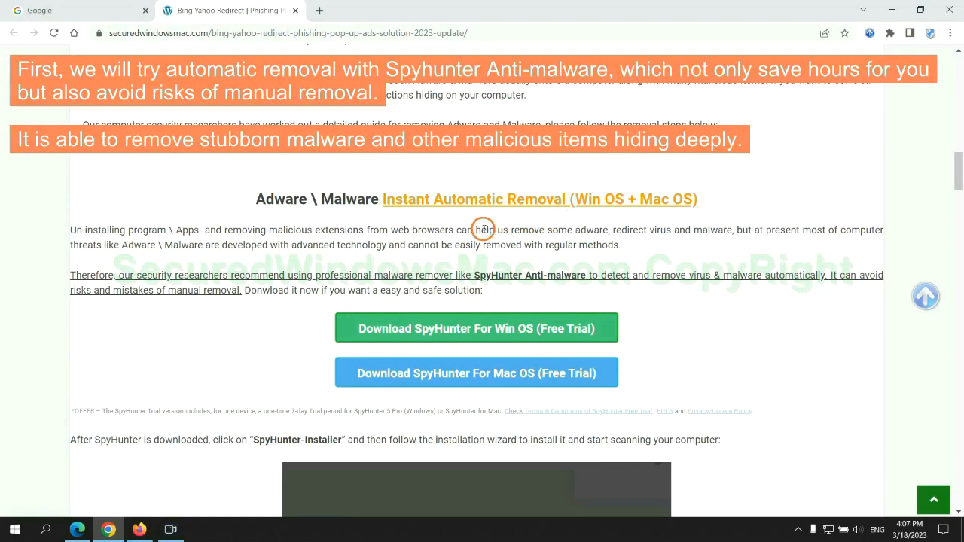
pyautogui.moveTo(198, 244)
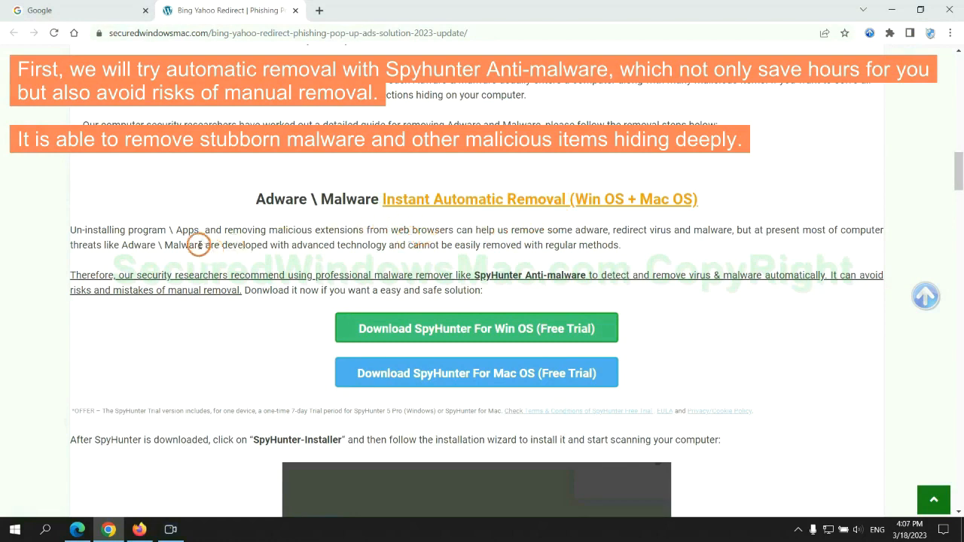
pyautogui.moveTo(445, 239)
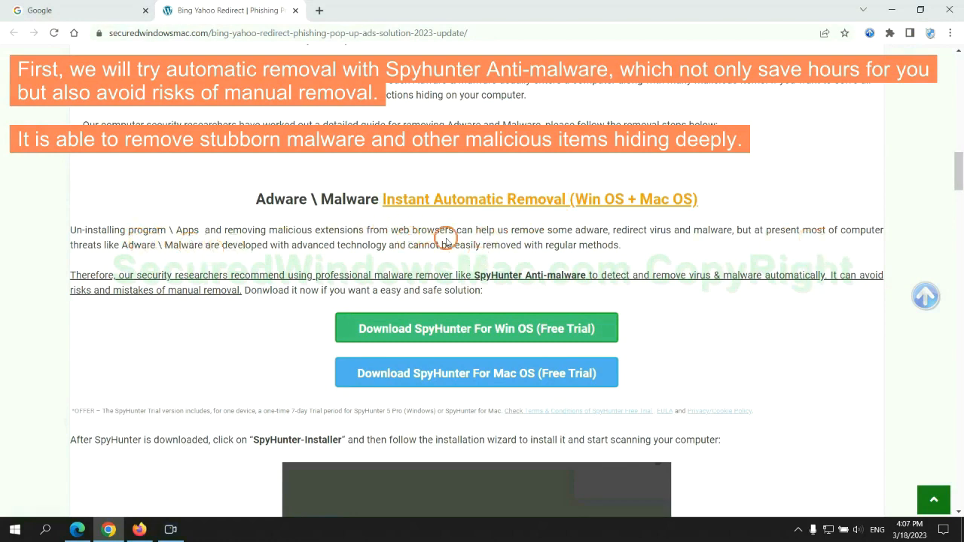
pyautogui.scroll(-3)
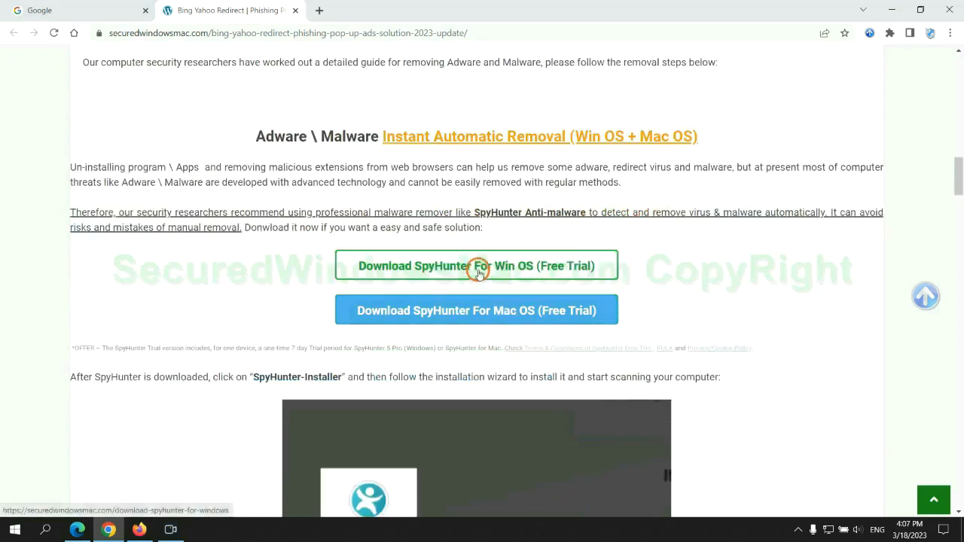
pyautogui.moveTo(488, 310)
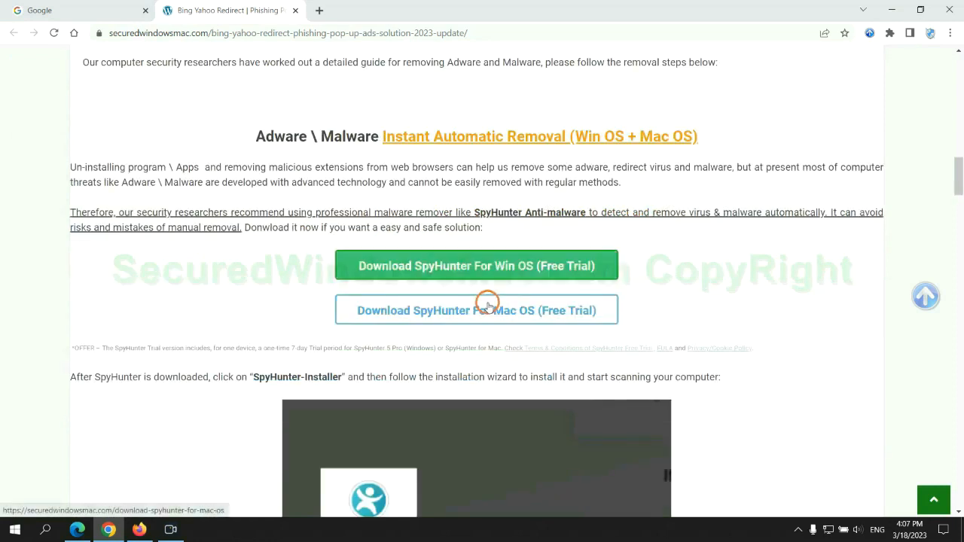
pyautogui.scroll(-3)
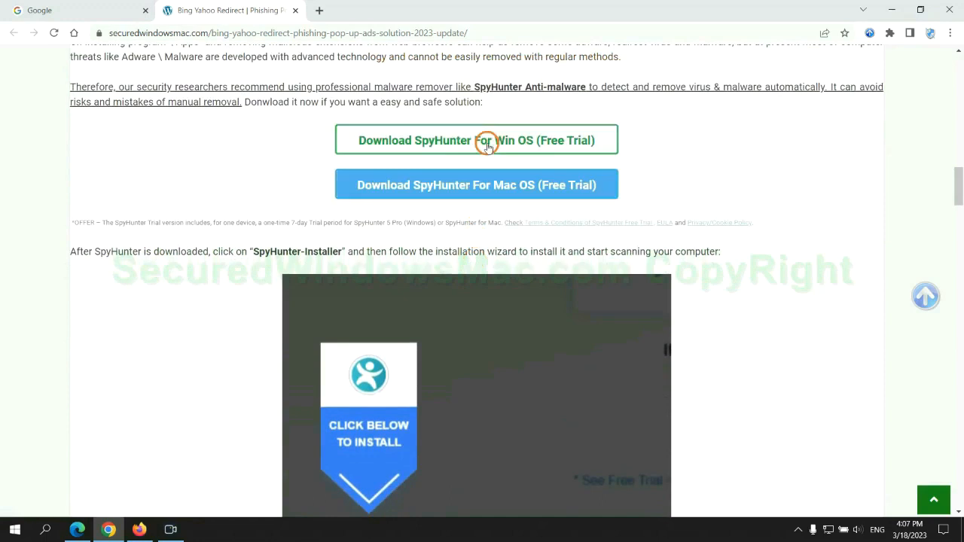
# - Download the SpyHunter Windows installer, keep the file and launch the .exe
pyautogui.click(476, 141)
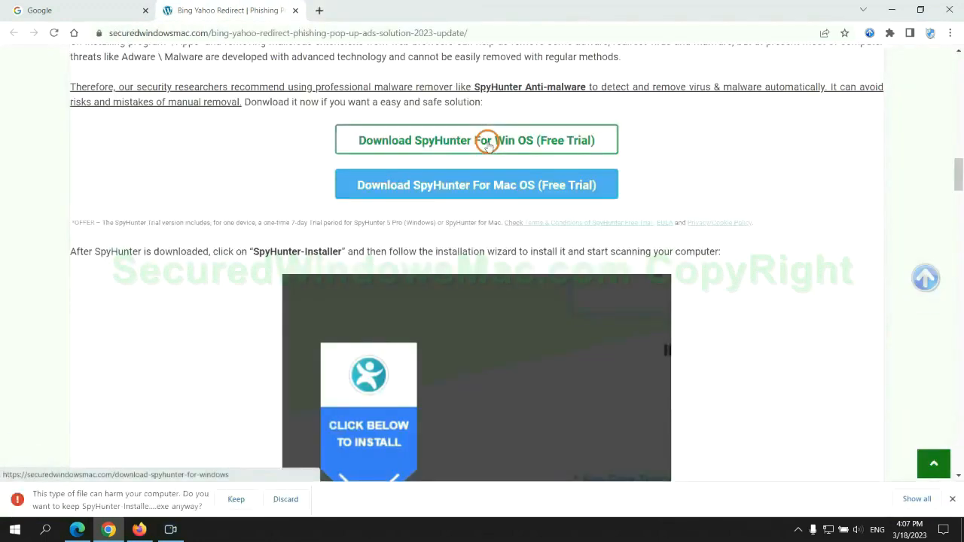
pyautogui.click(235, 499)
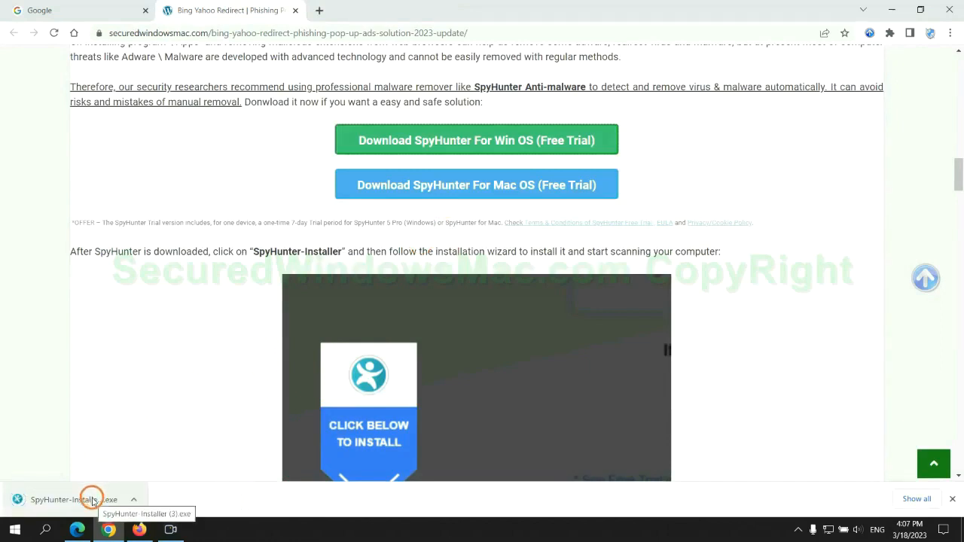
pyautogui.click(74, 499)
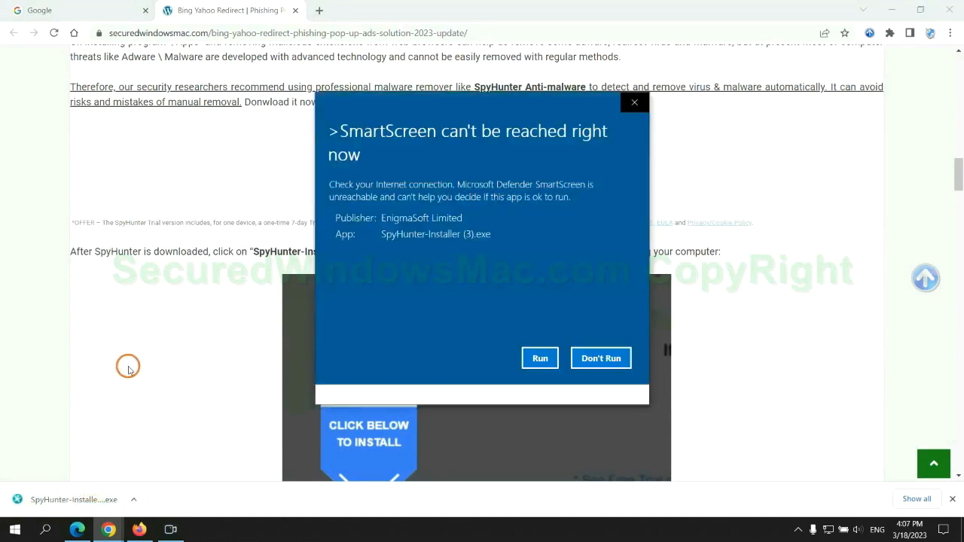
# - Run the unverified installer, accept the EULA and install SpyHunter 5
pyautogui.click(540, 358)
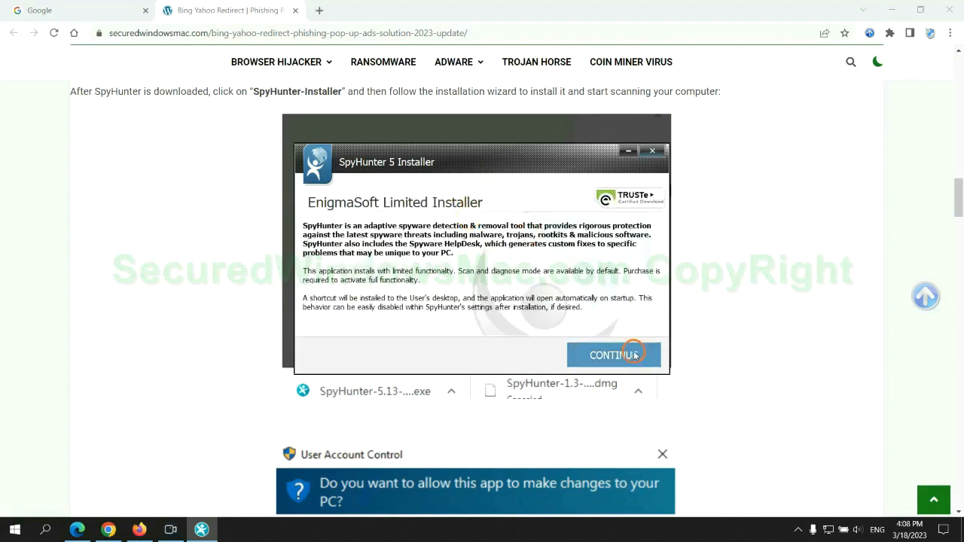
pyautogui.click(613, 355)
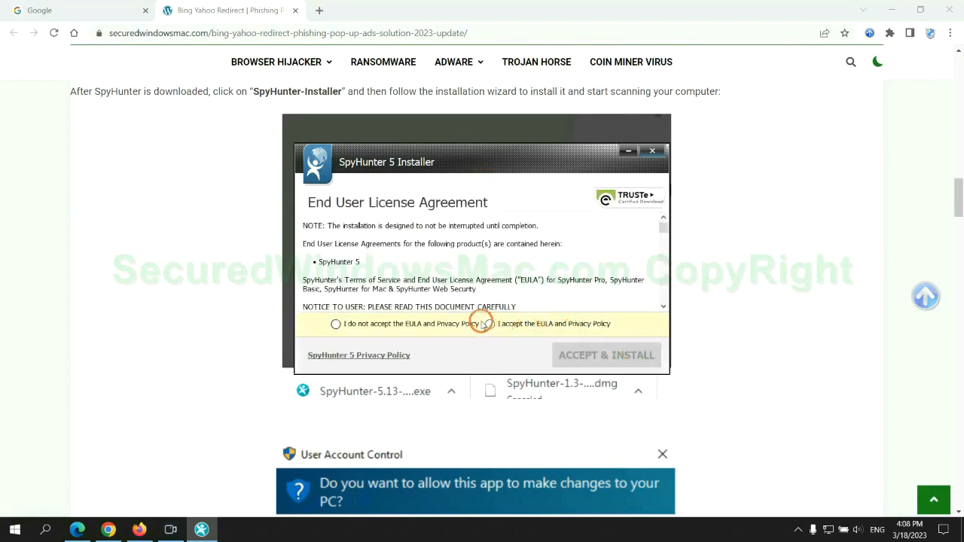
pyautogui.click(606, 355)
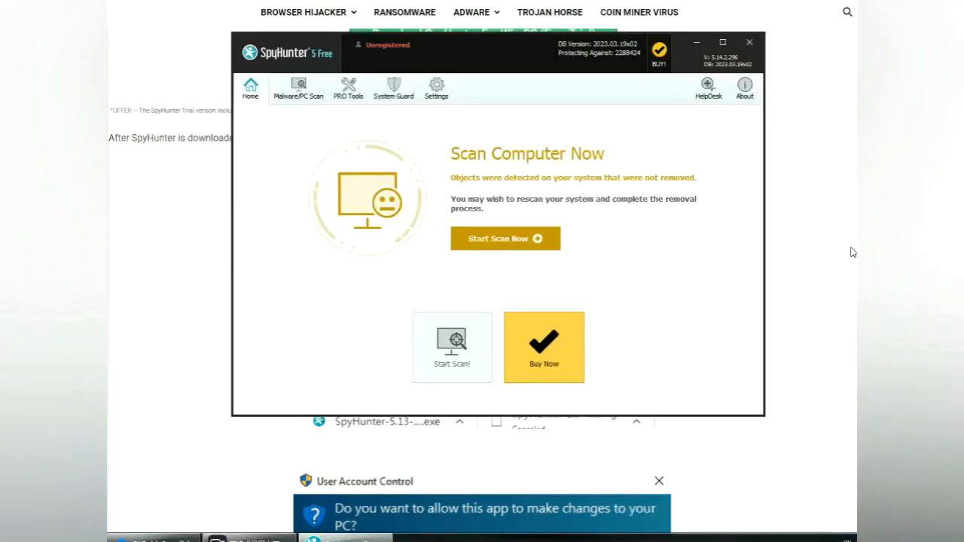
# - Scan the computer, proceed past the 703 detected issues and choose the 7-day free trial
pyautogui.click(506, 238)
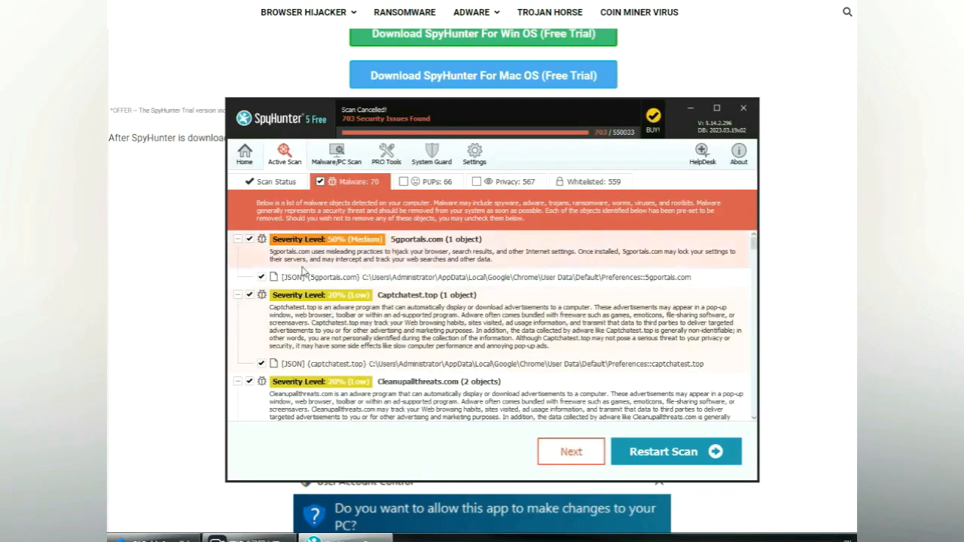
pyautogui.moveTo(572, 452)
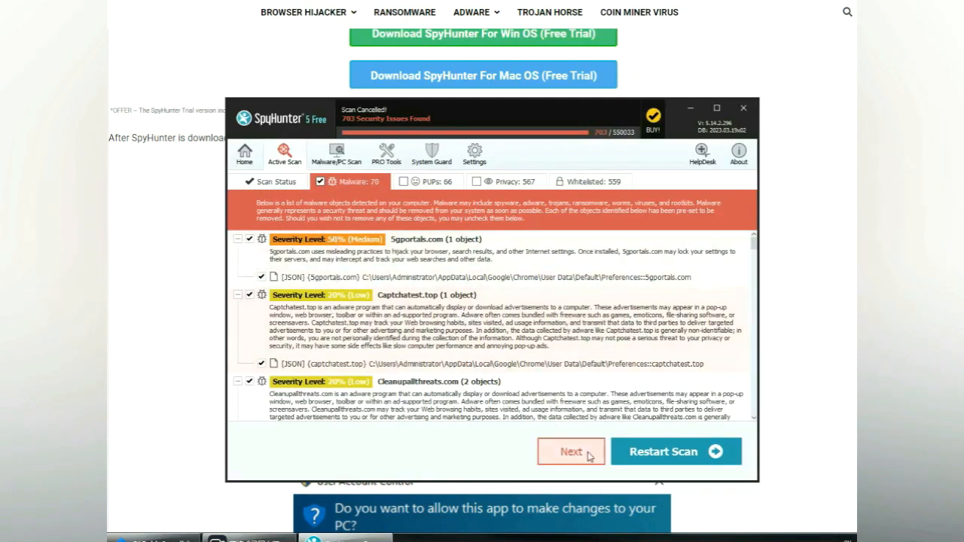
pyautogui.click(571, 452)
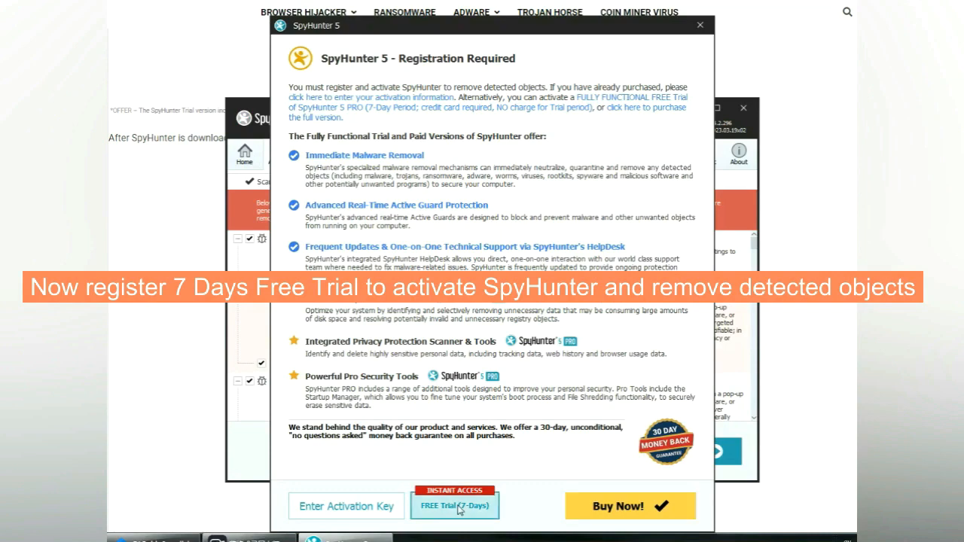
pyautogui.click(455, 505)
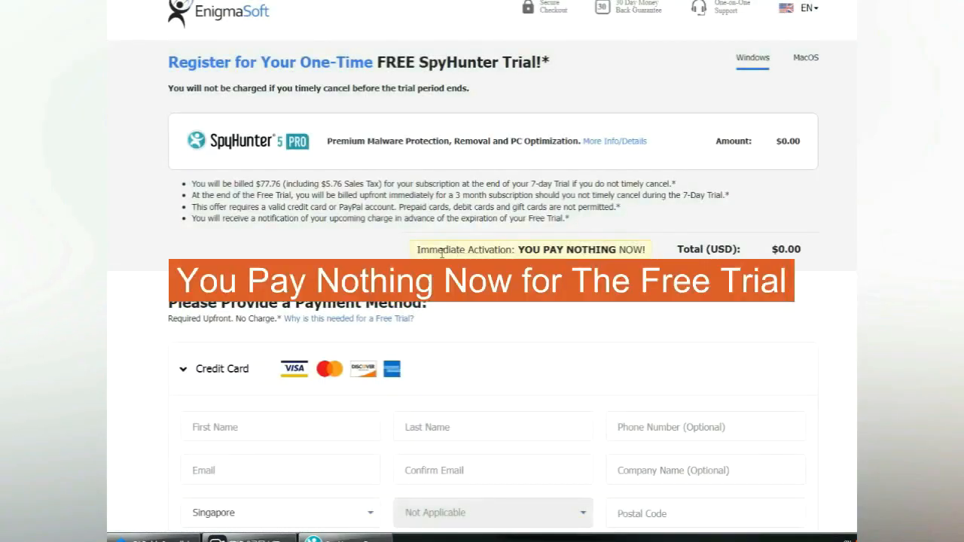
pyautogui.moveTo(656, 254)
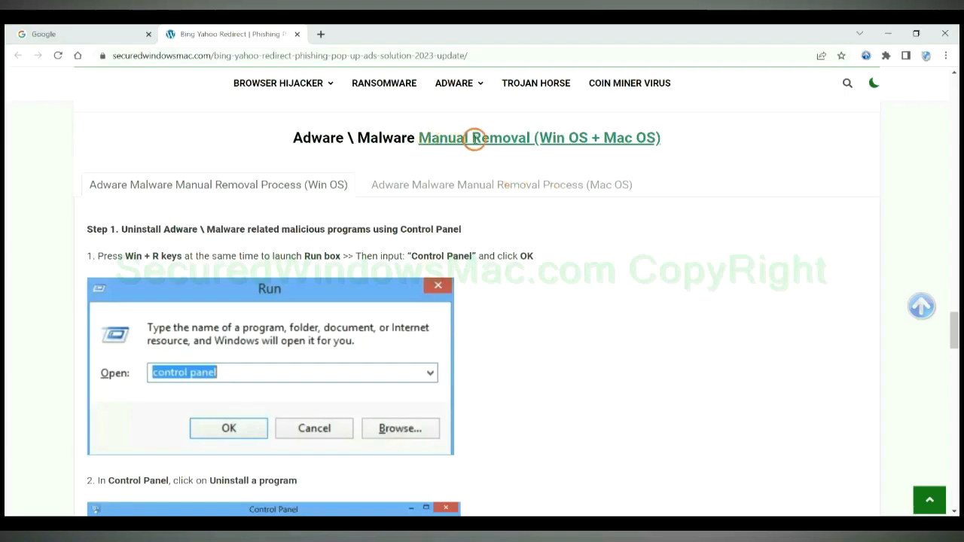
pyautogui.moveTo(414, 156)
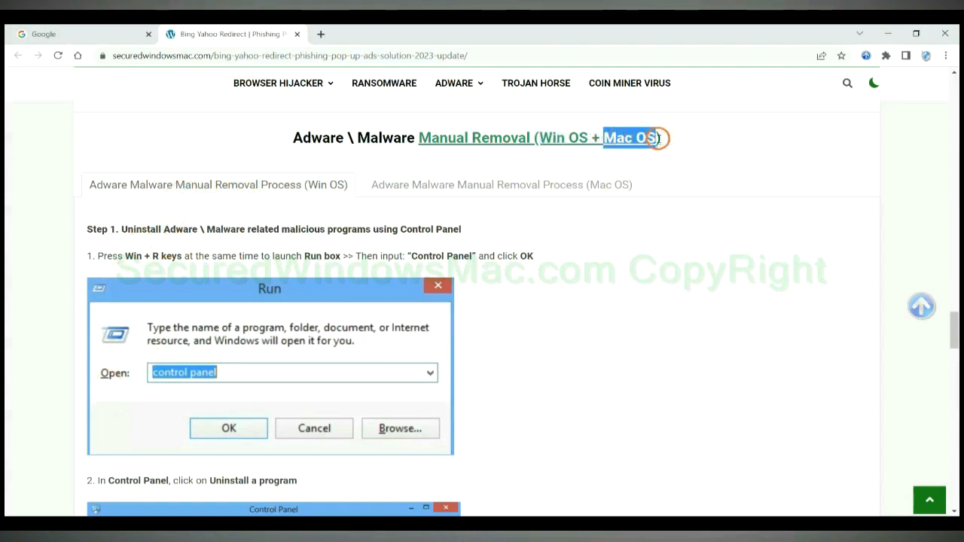
# - Glance at the Mac OS removal steps, return to Windows and review Step 1 on Control Panel
pyautogui.click(501, 185)
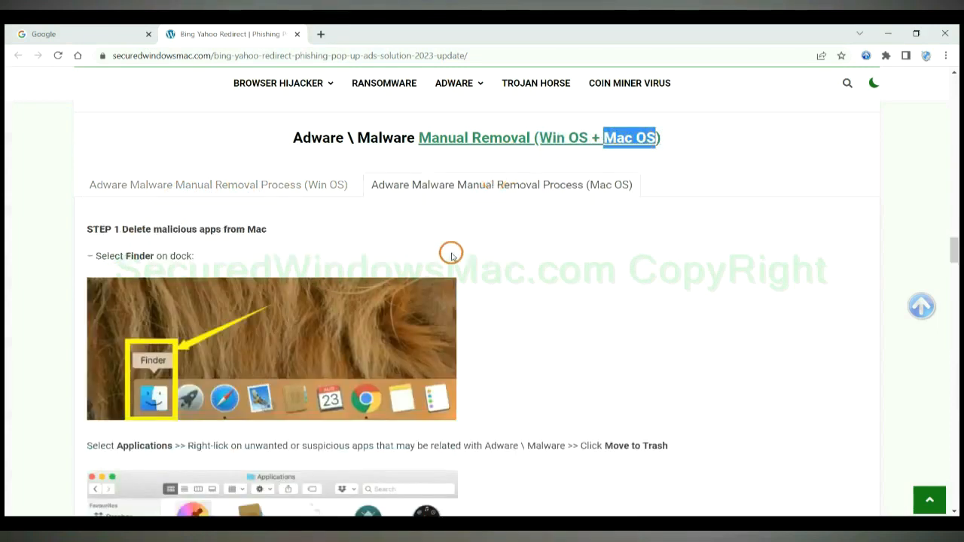
pyautogui.click(217, 184)
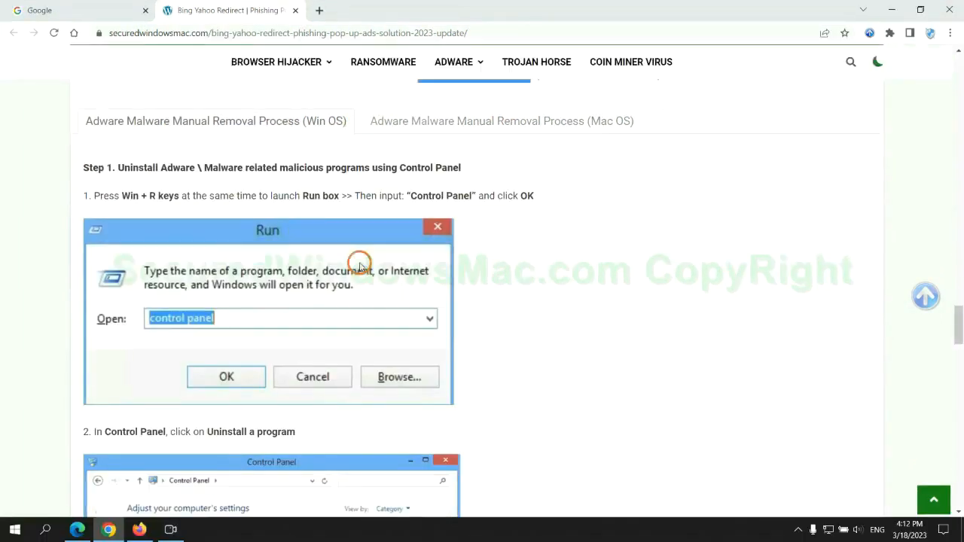
pyautogui.scroll(3)
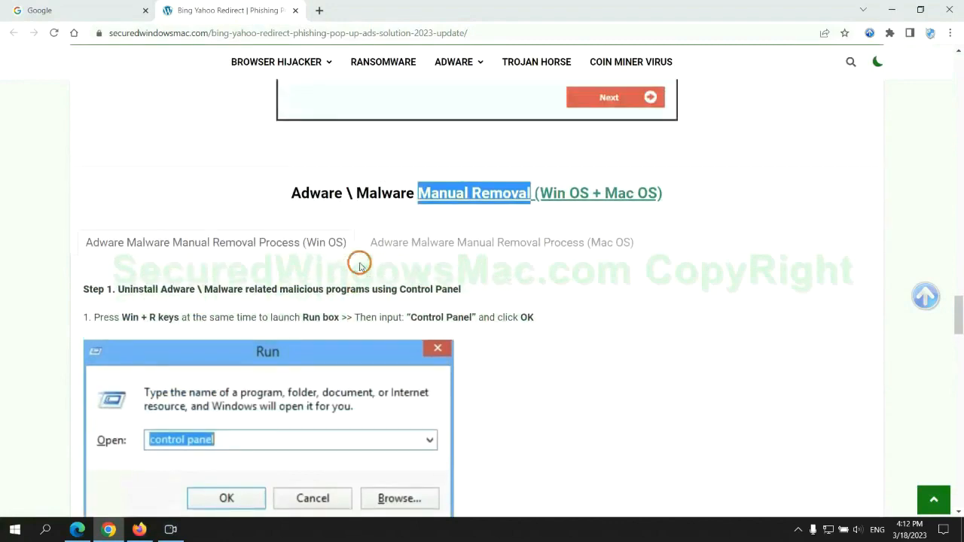
pyautogui.scroll(-3)
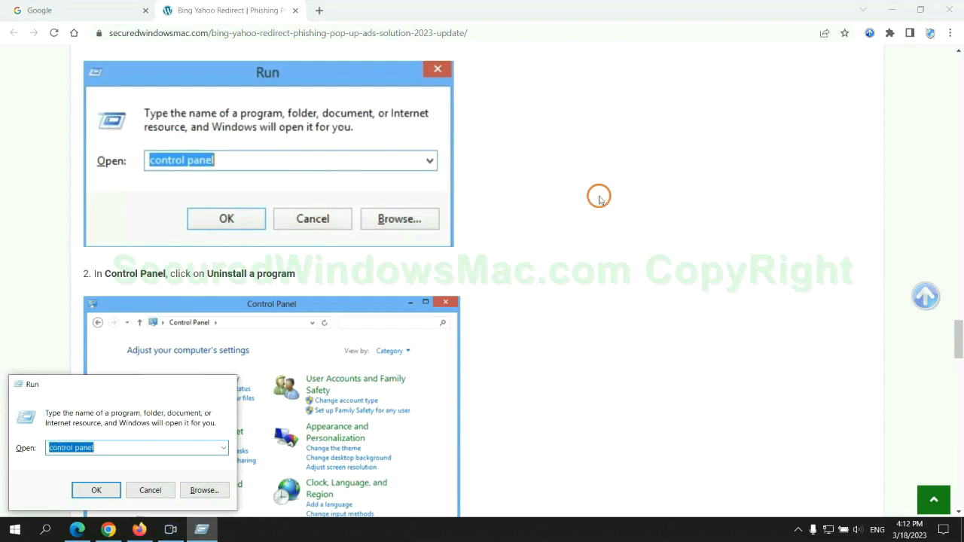
# - Launch Control Panel, view installed programs with Lantern's uninstall option, then close it
pyautogui.click(96, 490)
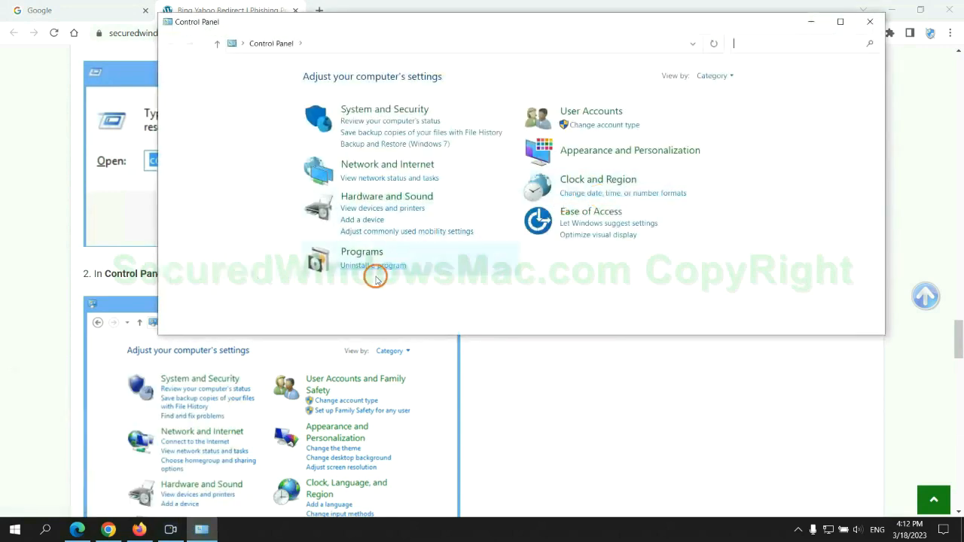
pyautogui.click(361, 252)
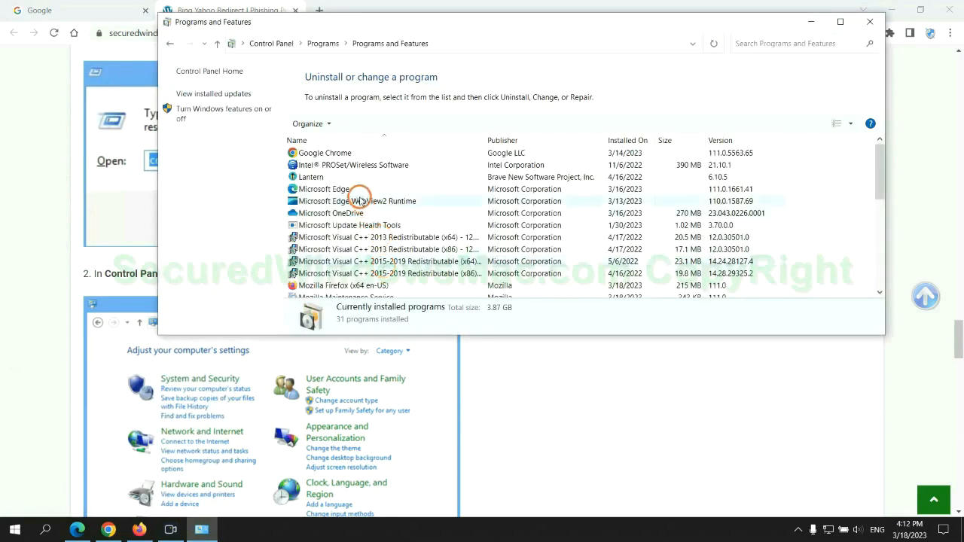
pyautogui.click(311, 177)
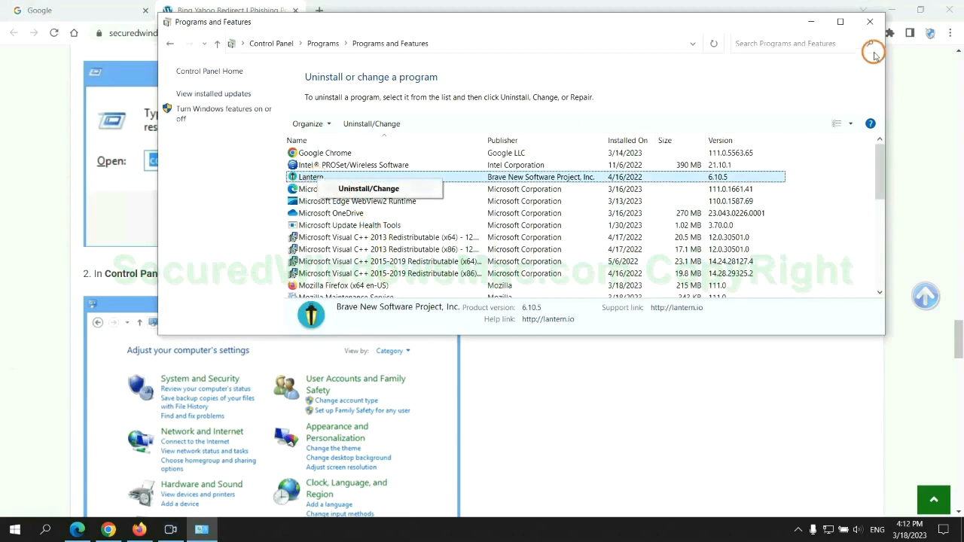
pyautogui.click(870, 21)
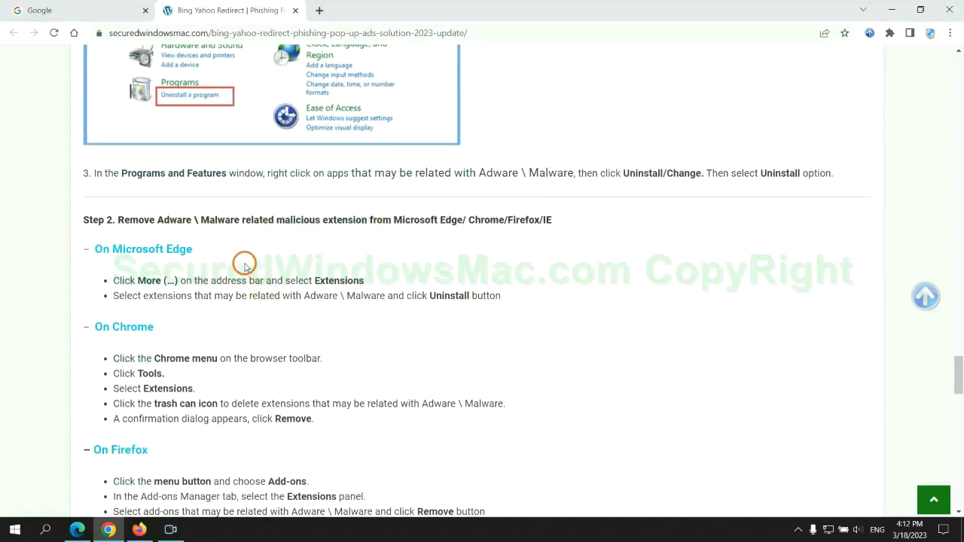
pyautogui.moveTo(87, 516)
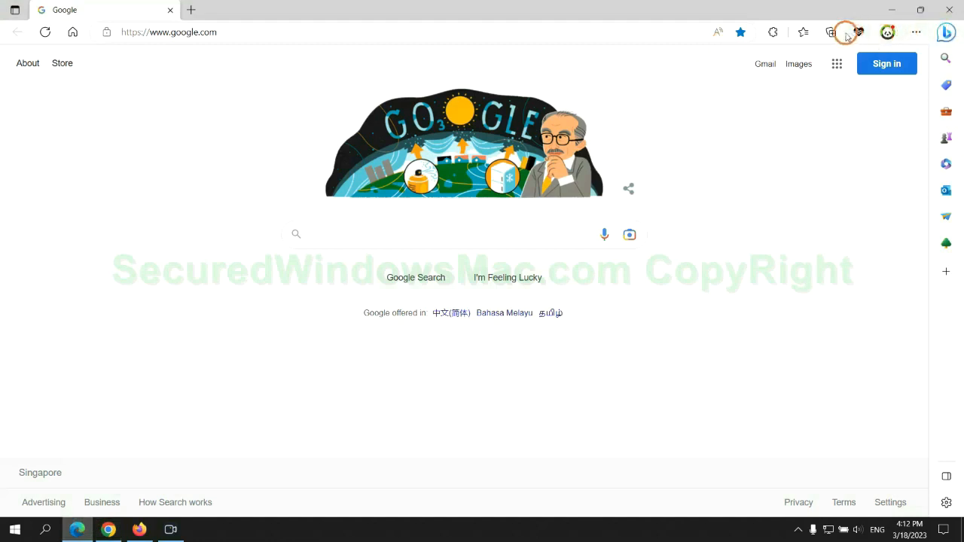
# - Remove McAfee WebAdvisor from Edge's extensions page and close the tab
pyautogui.click(798, 33)
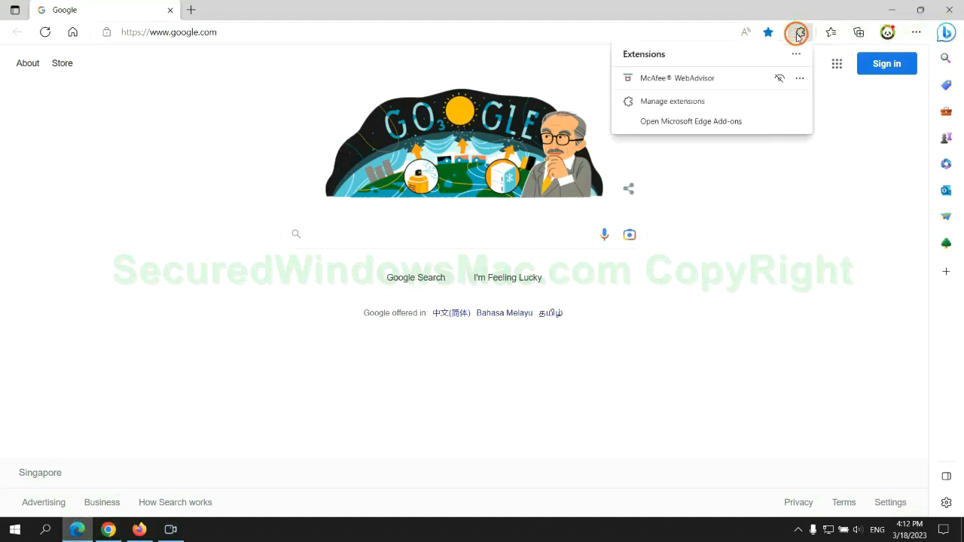
pyautogui.click(672, 101)
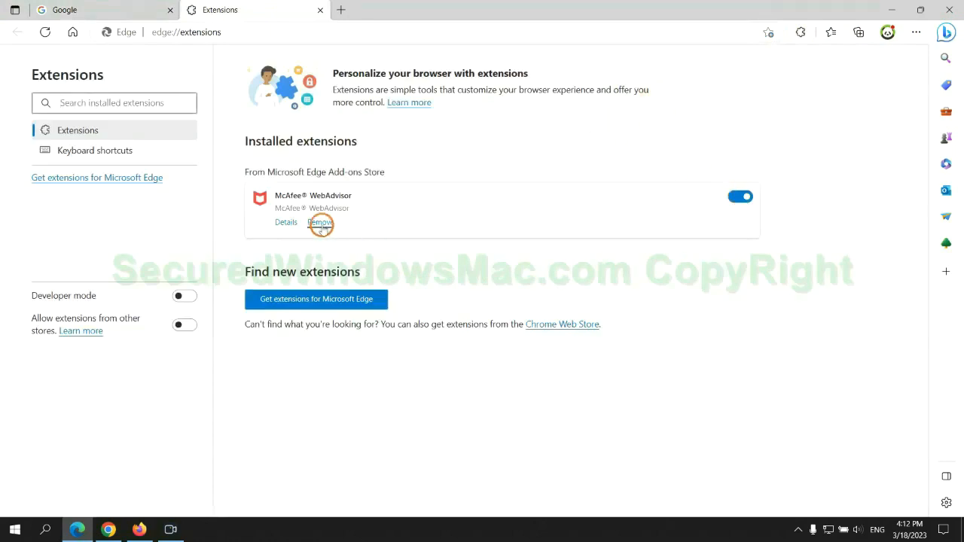
pyautogui.click(320, 222)
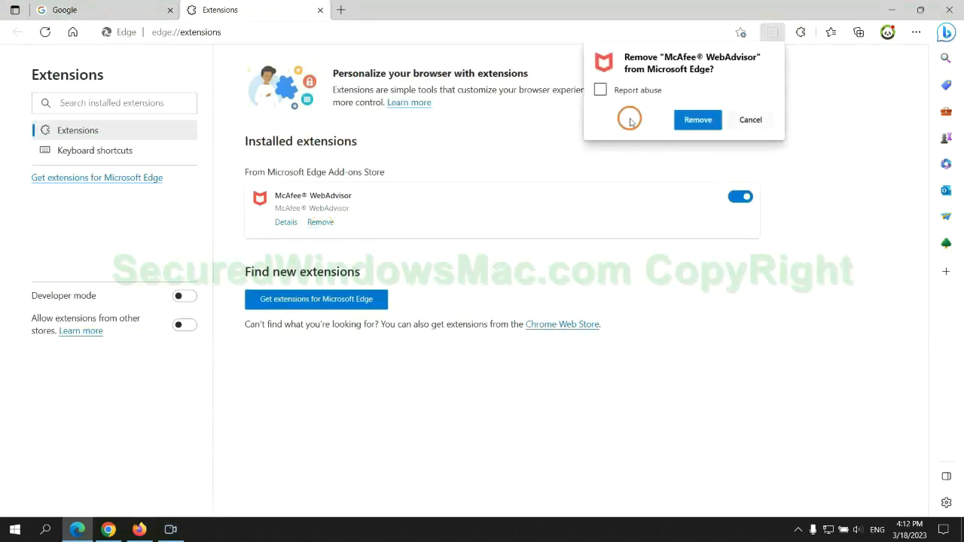
pyautogui.click(697, 119)
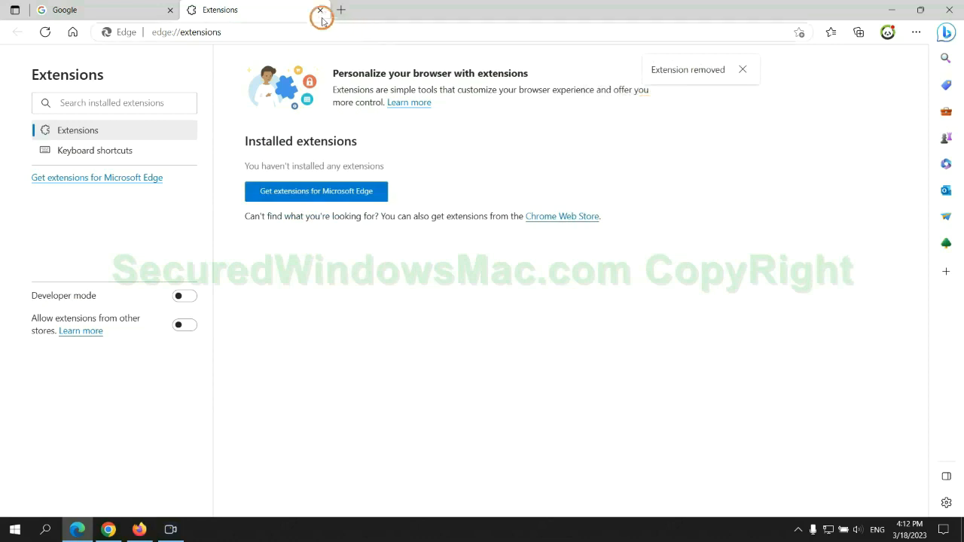
pyautogui.click(320, 10)
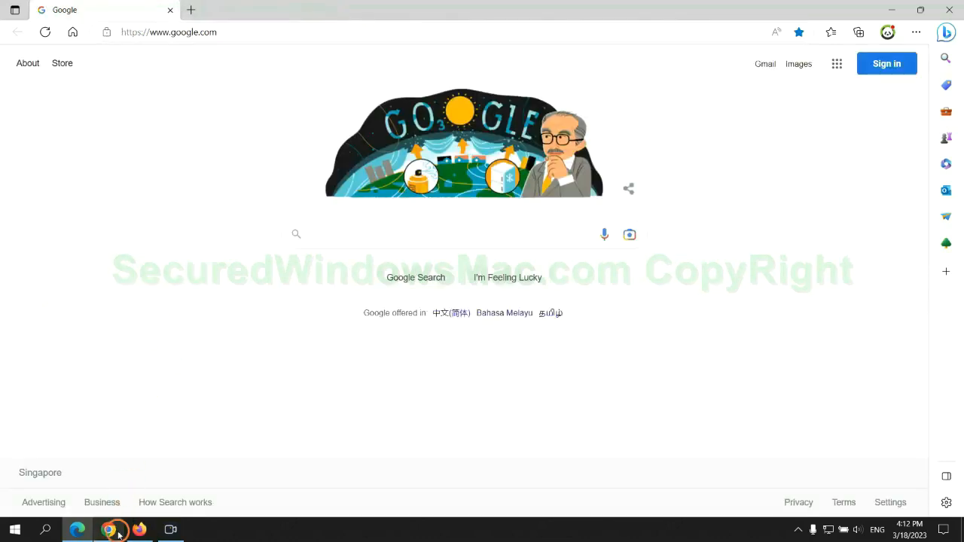
# - Remove the Ecosia extension in Chrome leaving Scroll To Top, close its farewell page, switch to Firefox
pyautogui.click(230, 10)
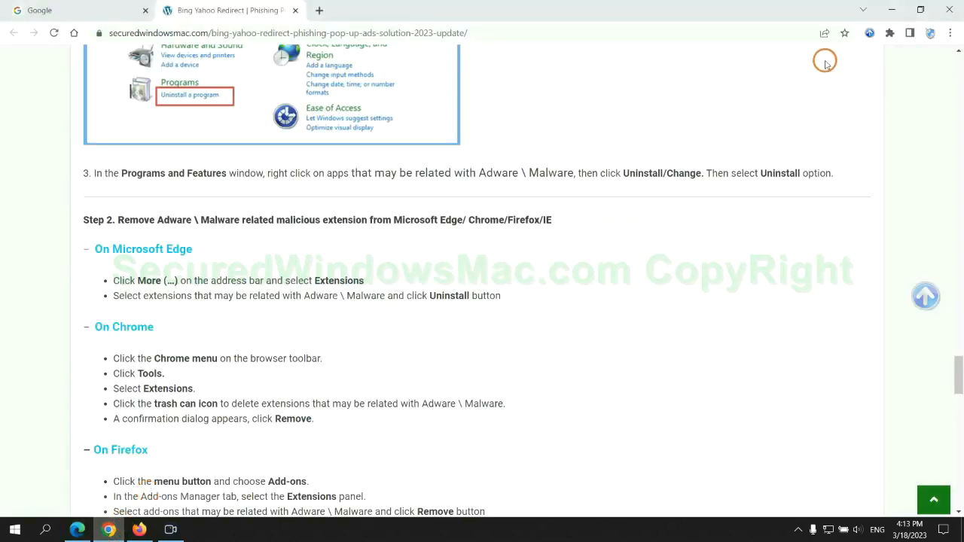
pyautogui.click(890, 33)
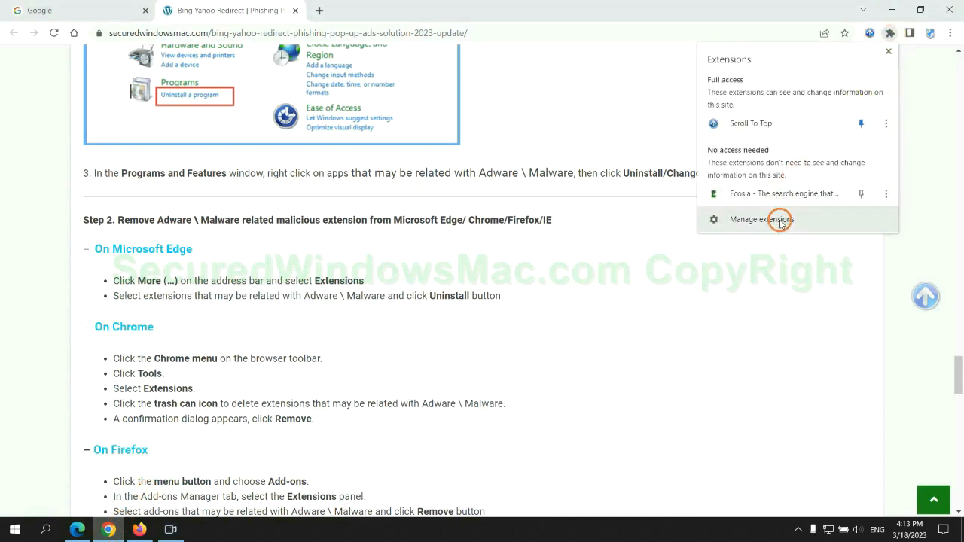
pyautogui.click(761, 219)
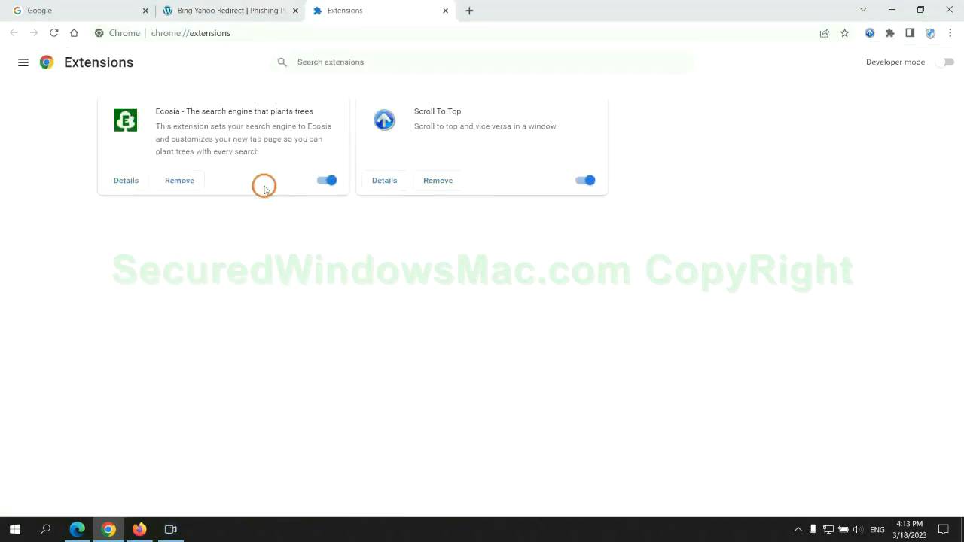
pyautogui.click(179, 180)
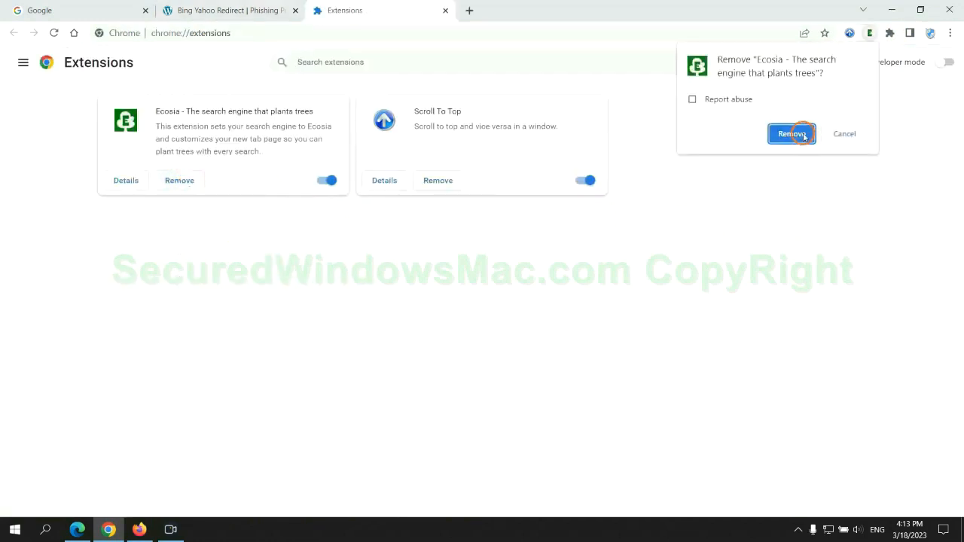
pyautogui.click(792, 133)
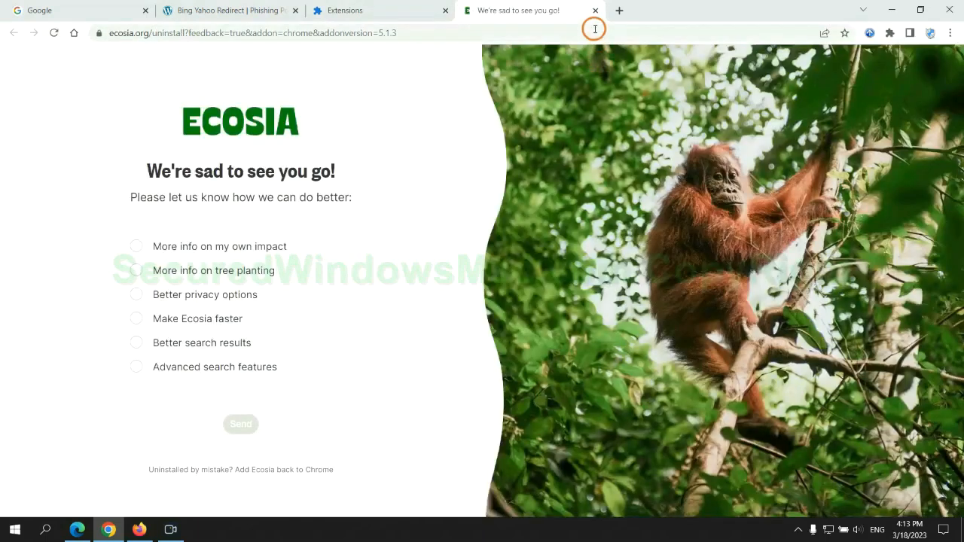
pyautogui.click(595, 10)
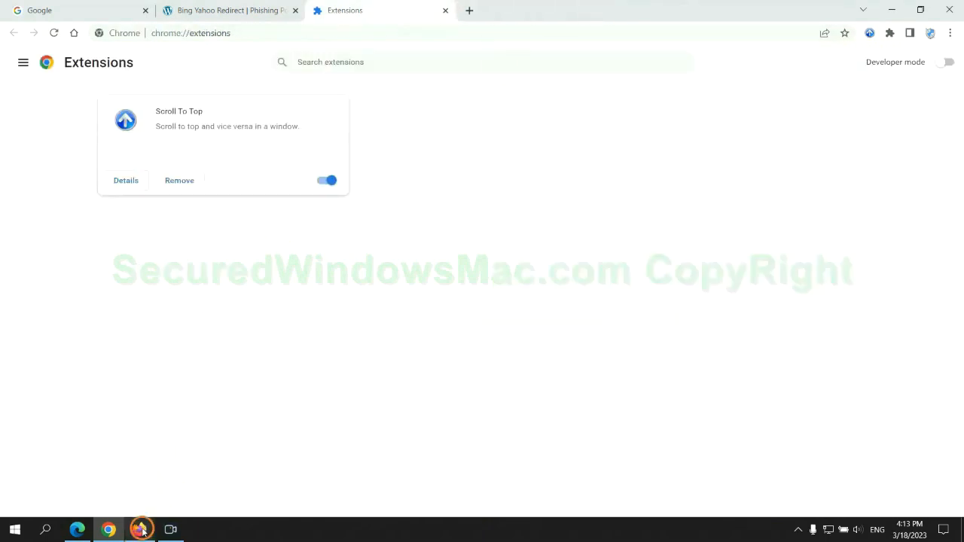
pyautogui.click(141, 530)
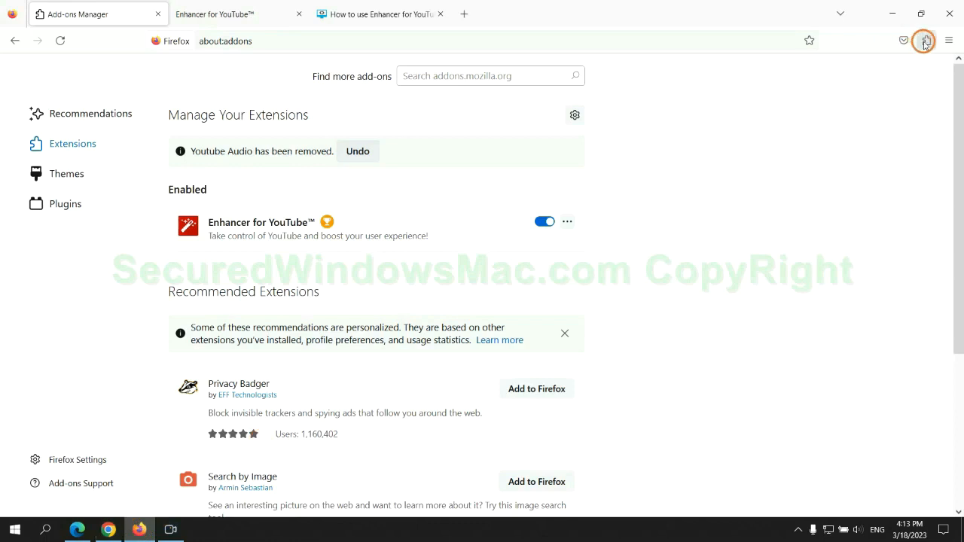
# - Remove the Enhancer for YouTube add-on from Firefox's about:addons and confirm
pyautogui.click(925, 41)
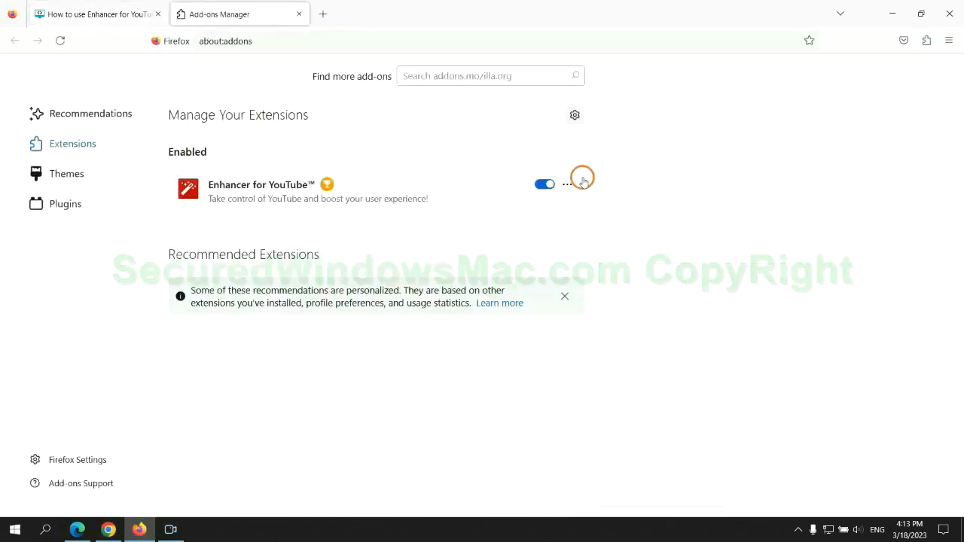
pyautogui.click(568, 183)
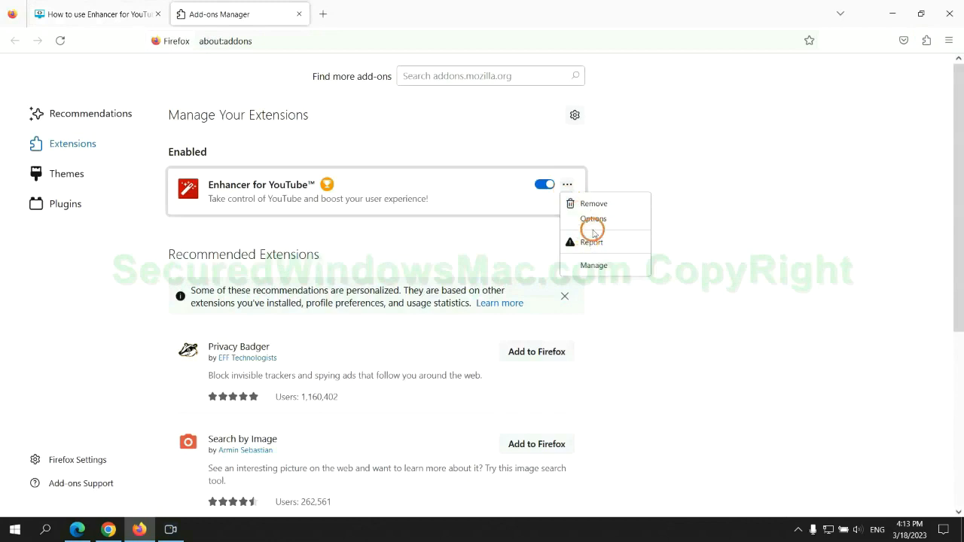
pyautogui.click(593, 203)
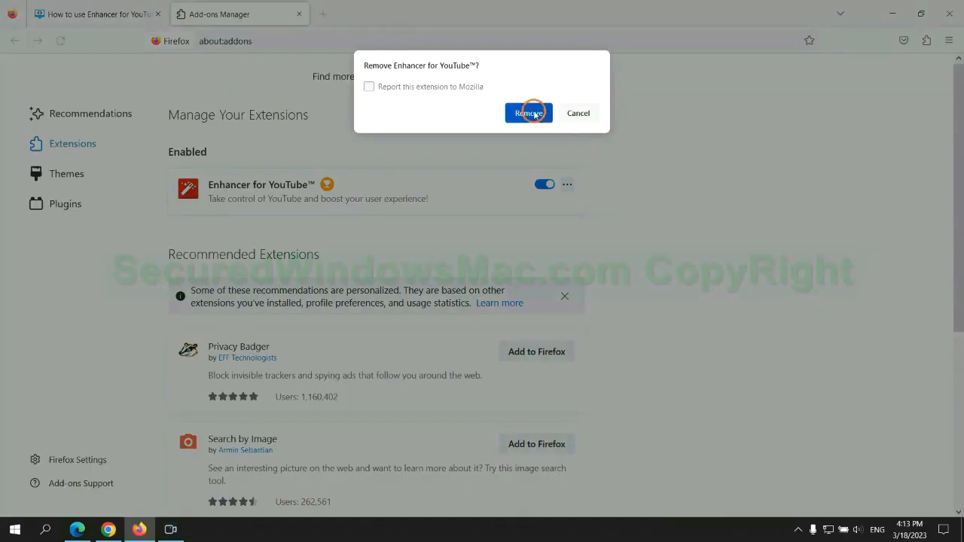
pyautogui.click(528, 113)
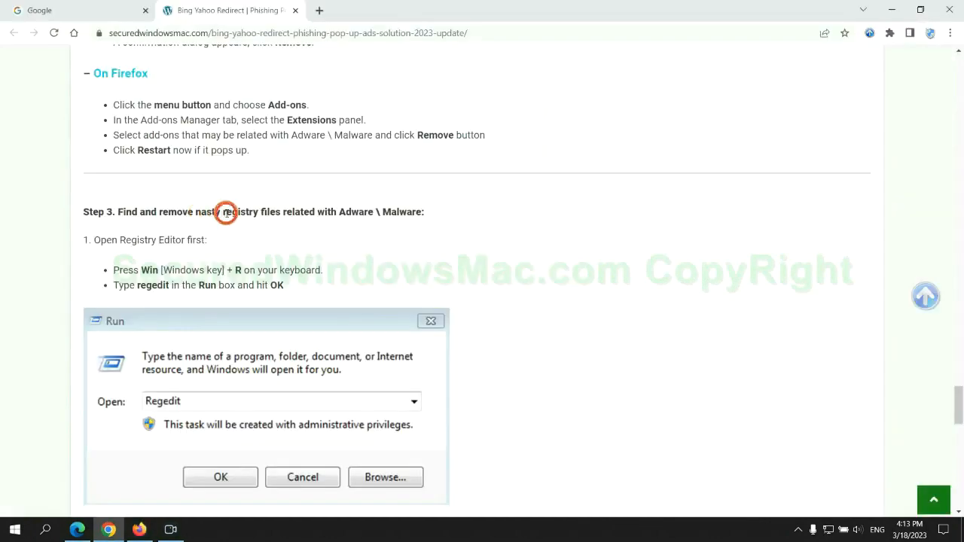
# - Read the registry cleanup step and start entering regedit in the Run box
pyautogui.scroll(-3)
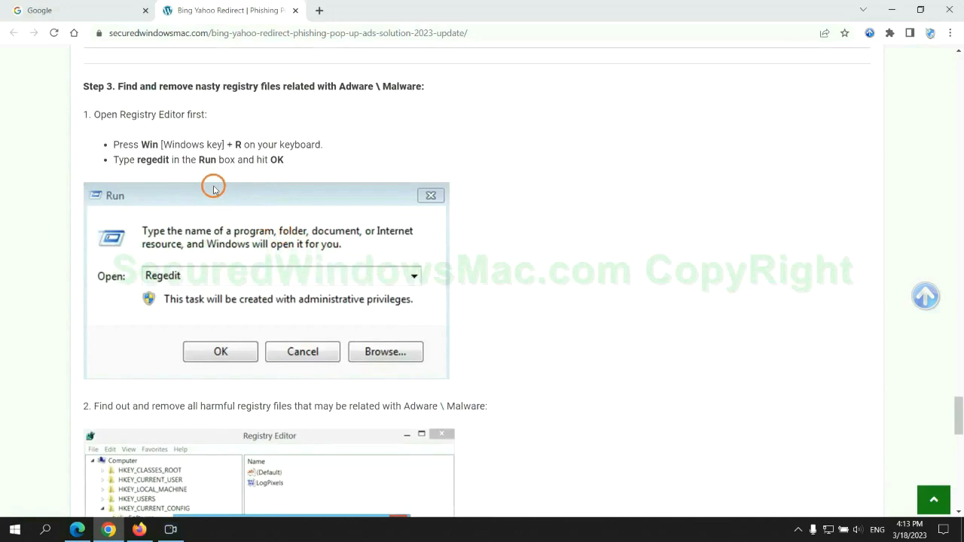
pyautogui.moveTo(196, 174)
pyautogui.write('re')
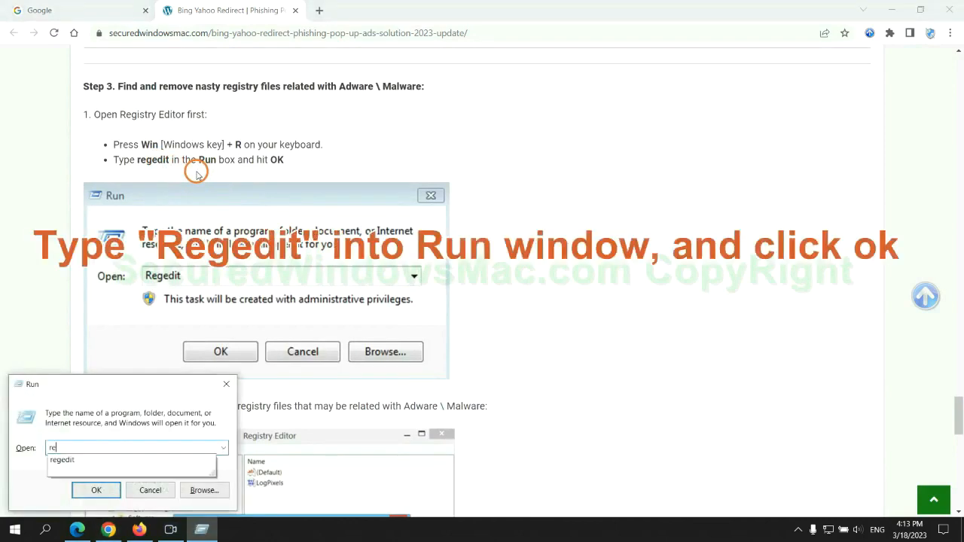
pyautogui.write('ge')
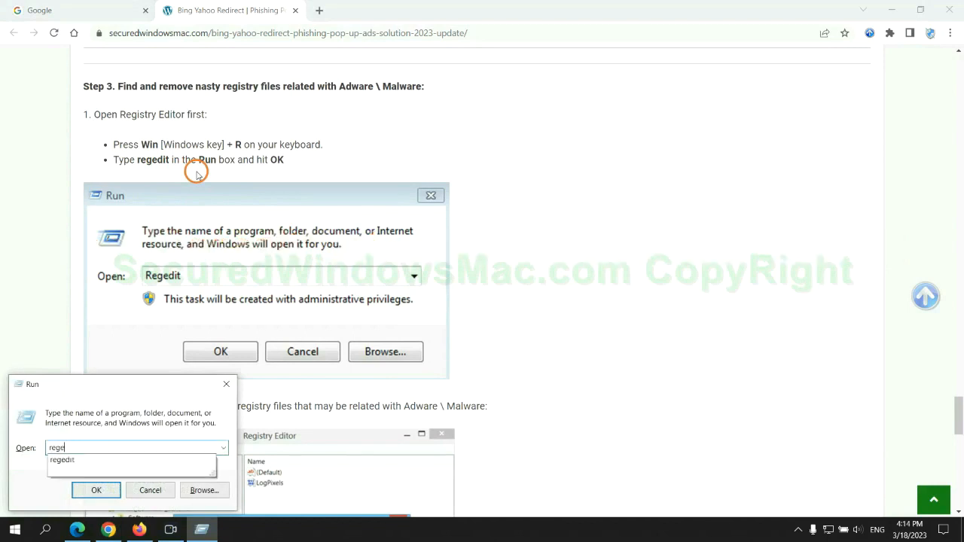
# - Launch Registry Editor, Find 'Apps' and bring up actions on the StoreAppsOnTaskbar value
pyautogui.click(96, 490)
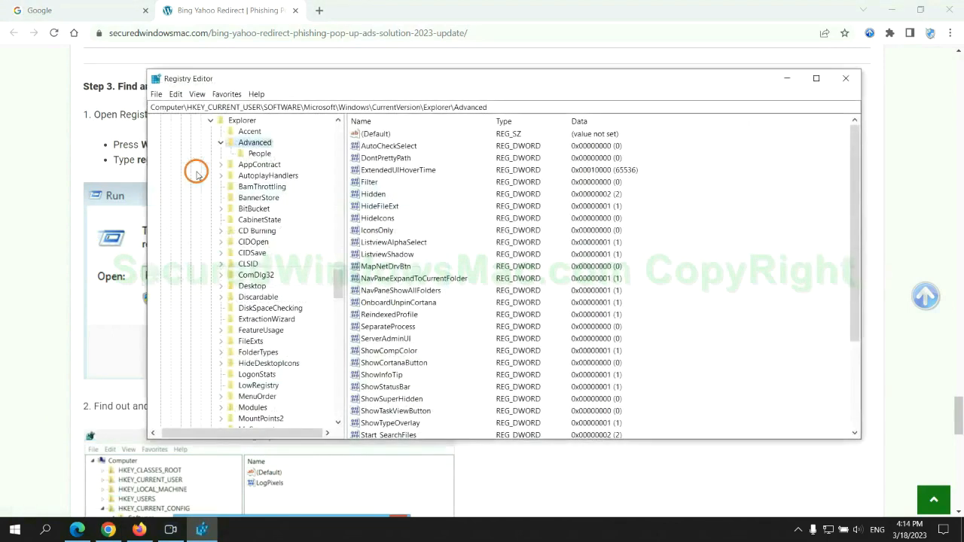
pyautogui.moveTo(175, 93)
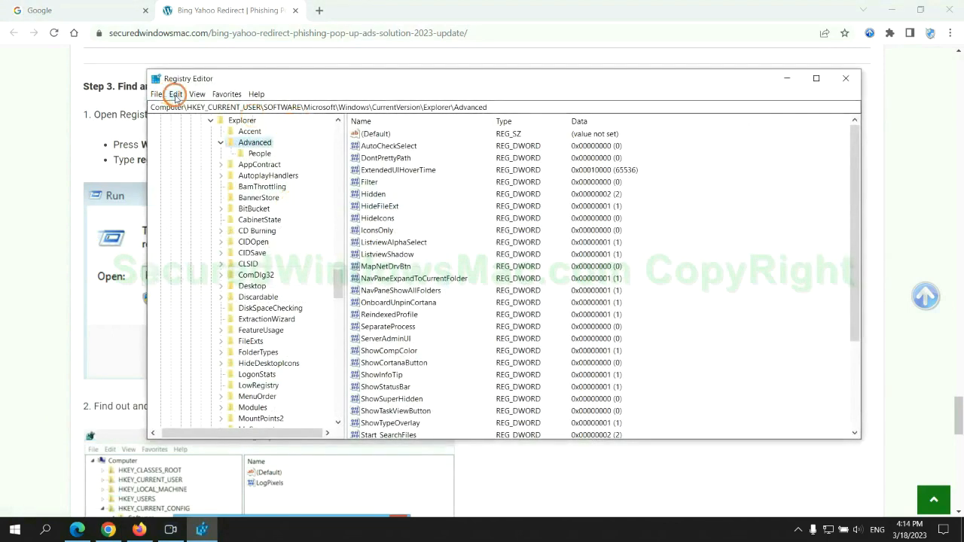
pyautogui.click(176, 93)
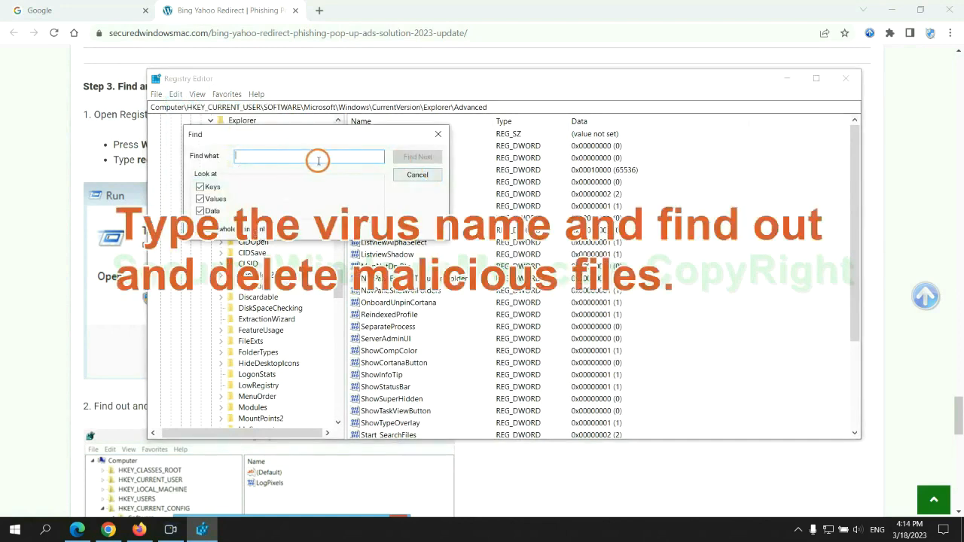
pyautogui.write('Apps')
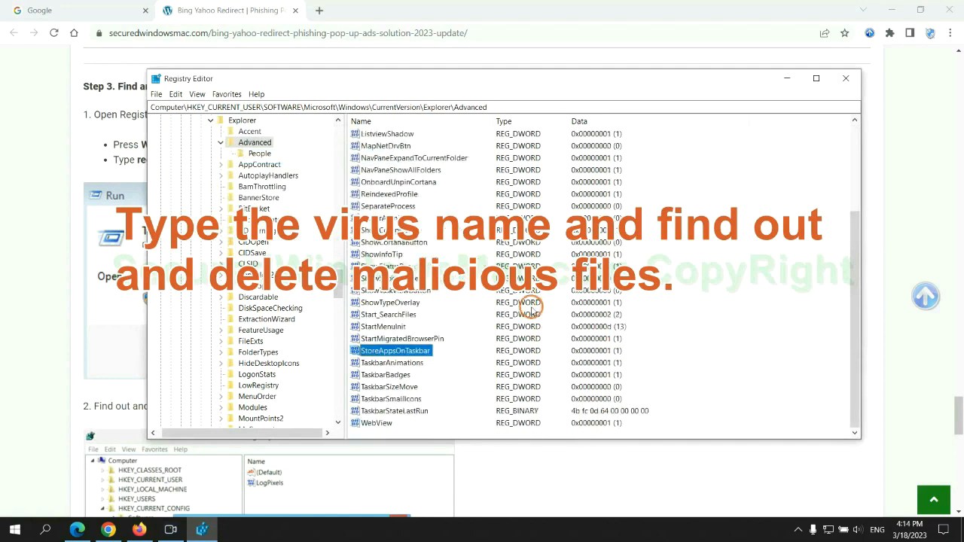
pyautogui.rightClick(394, 350)
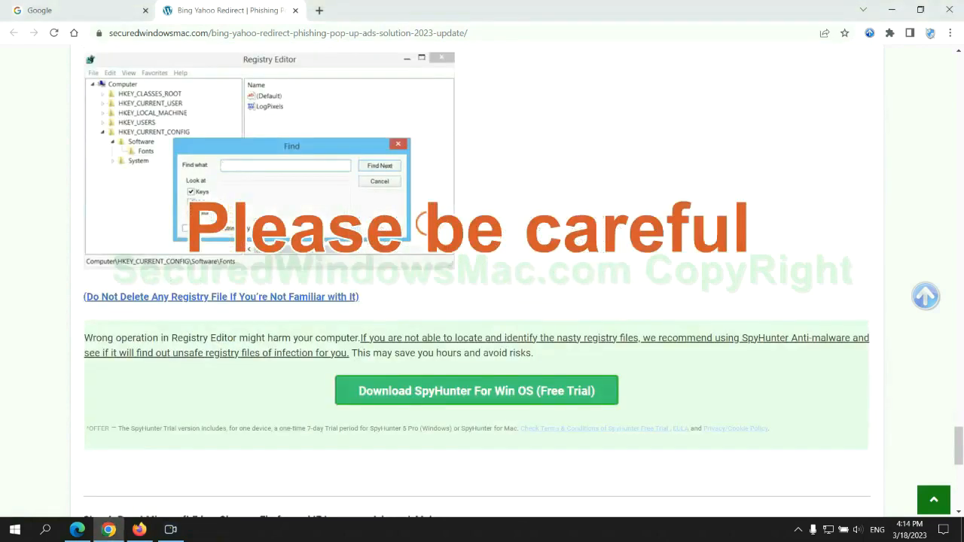
# - Scroll the guide down to Step 4: Reset Microsoft Edge, Chrome, Firefox and IE
pyautogui.scroll(-3)
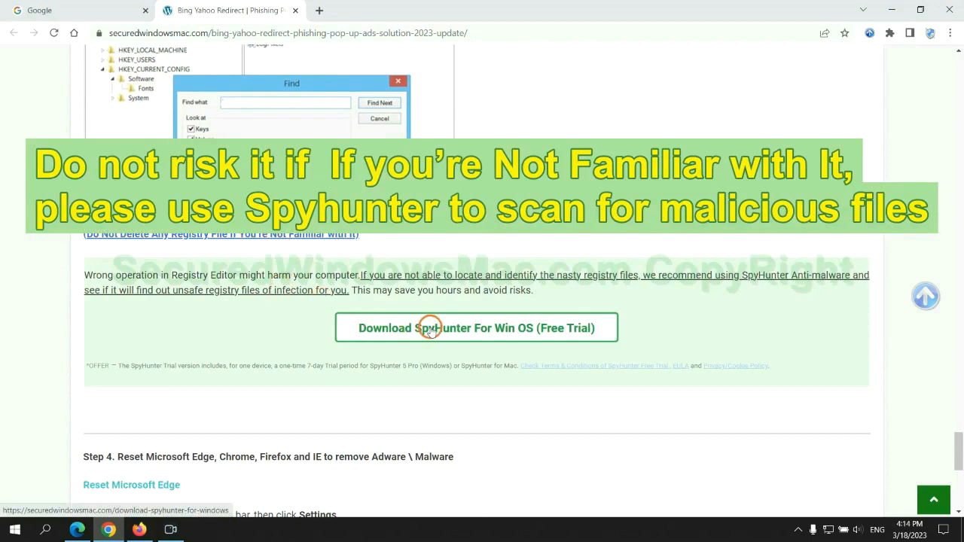
pyautogui.scroll(-3)
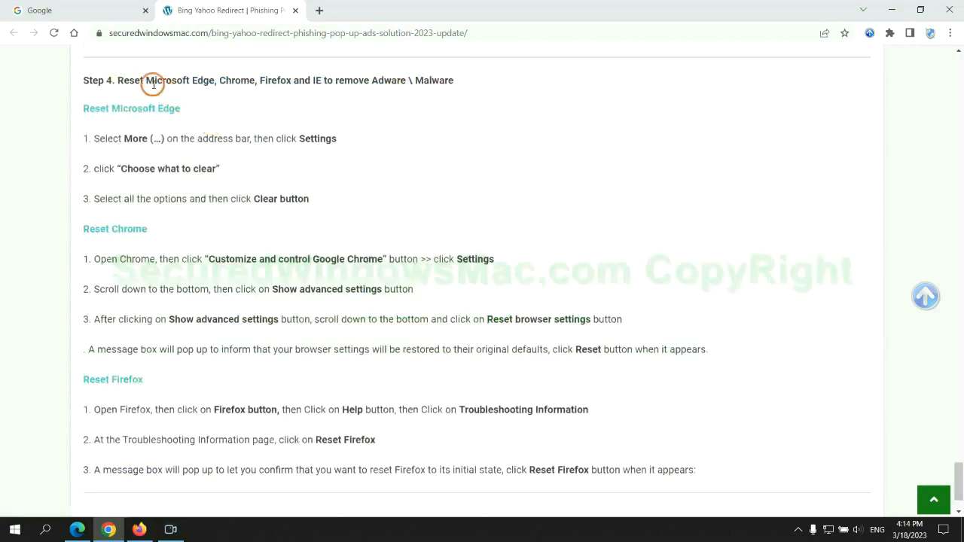
pyautogui.doubleClick(130, 81)
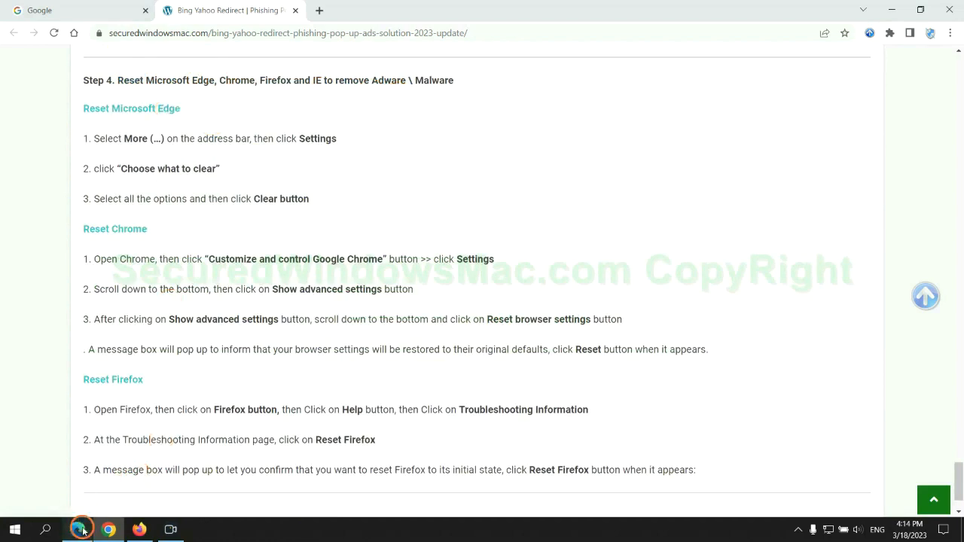
# - Switch to Edge and go to its Privacy, search and services settings
pyautogui.click(913, 33)
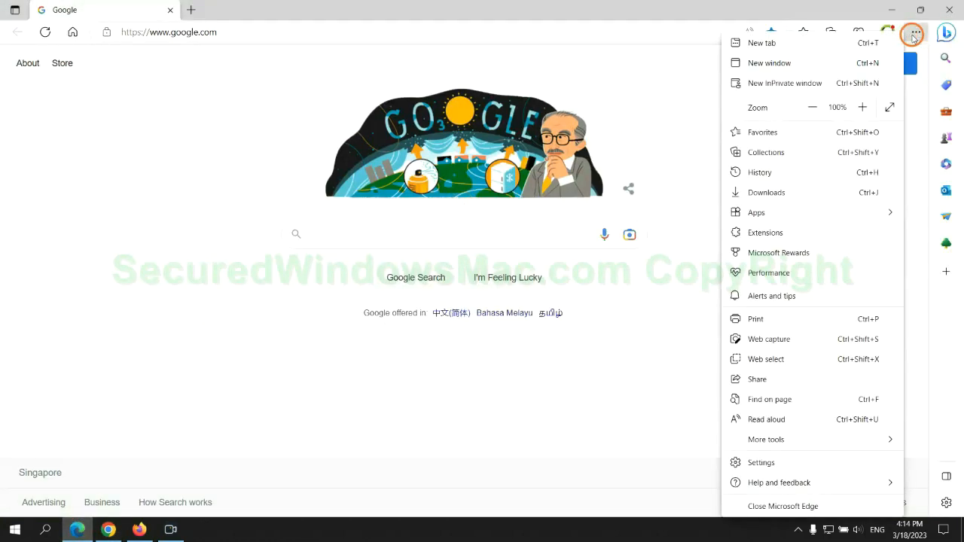
pyautogui.click(761, 463)
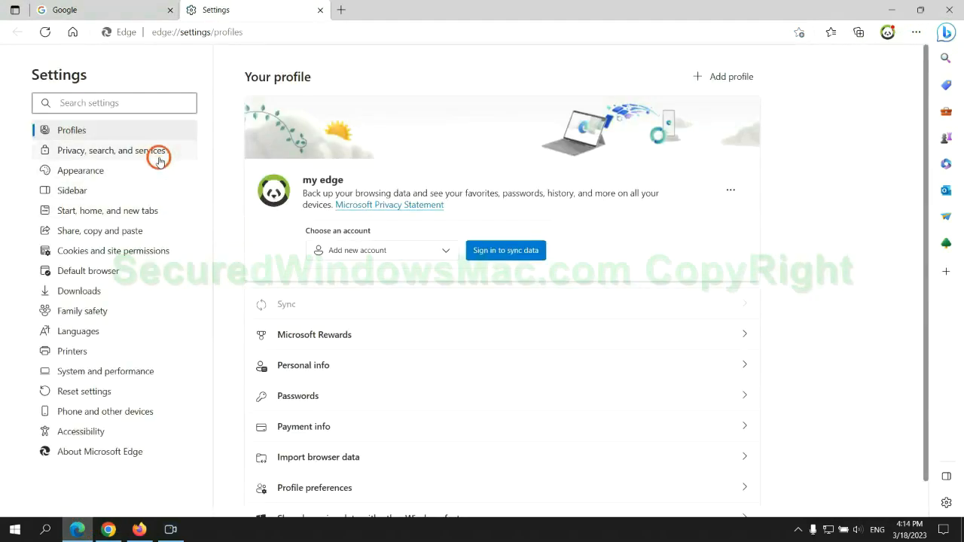
pyautogui.click(112, 150)
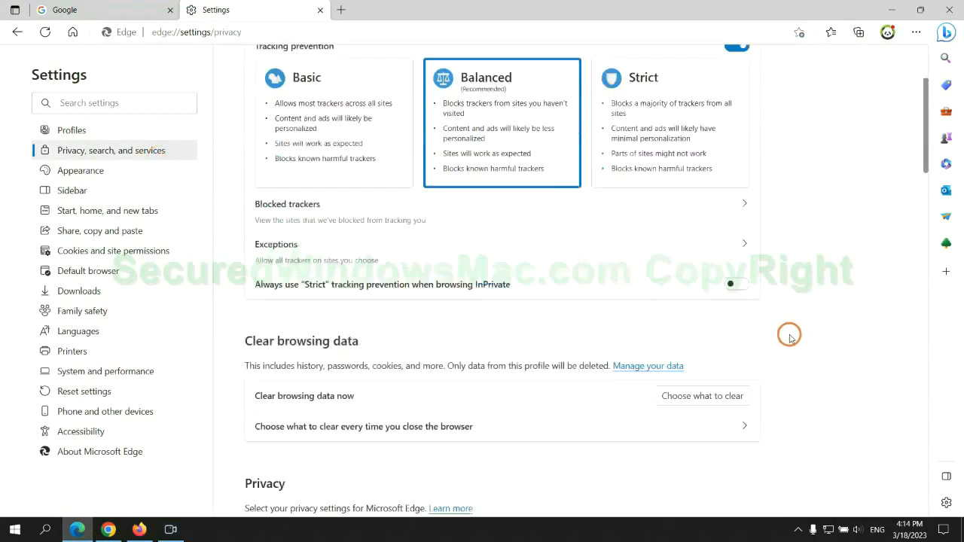
# - Clear all-time browsing history, downloads, cookies and cached files via Choose what to clear
pyautogui.scroll(-3)
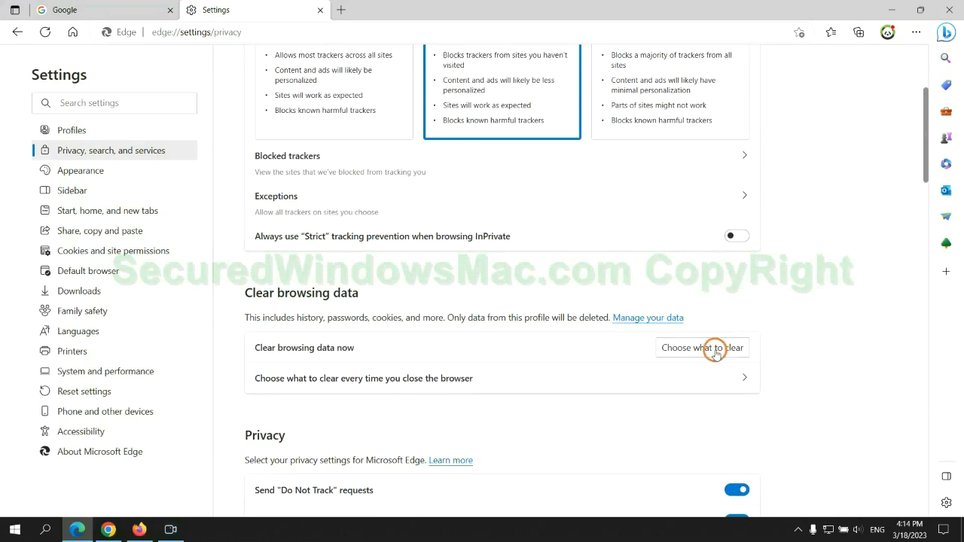
pyautogui.click(701, 348)
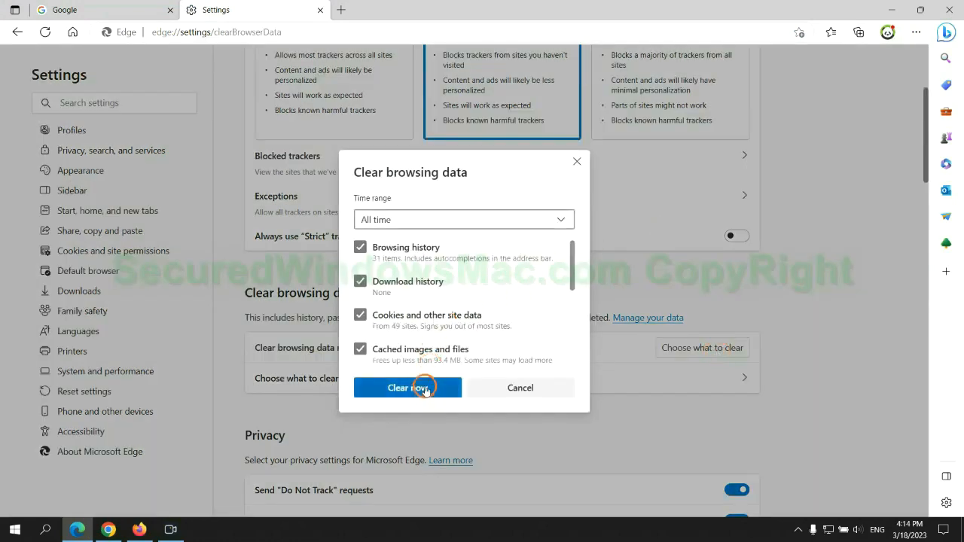
pyautogui.click(407, 388)
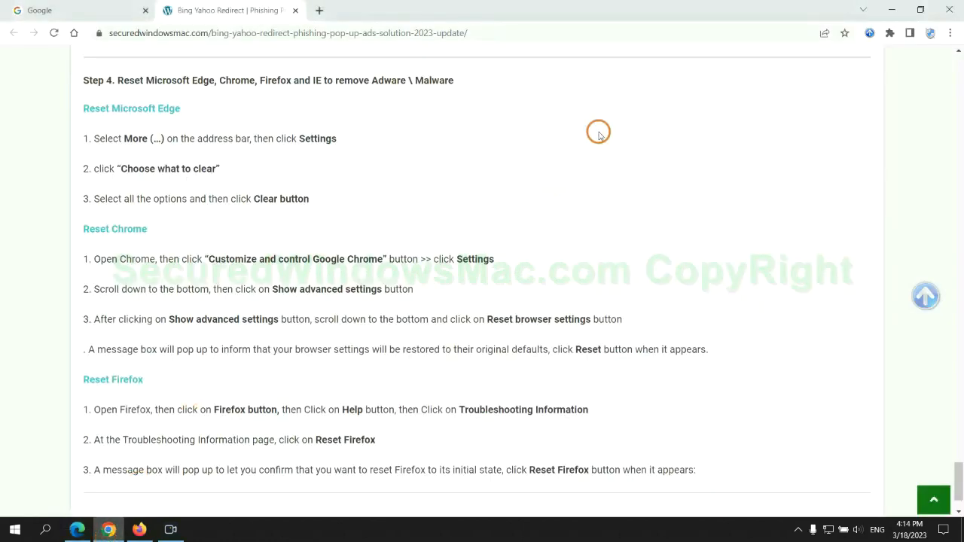
# - Open Chrome's settings from the ⋮ menu and search them for 'reset'
pyautogui.click(950, 33)
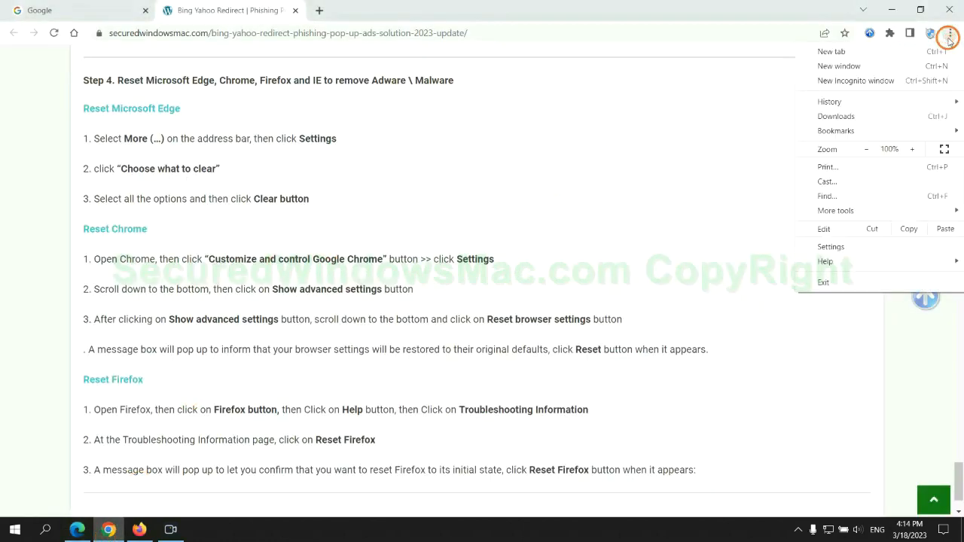
pyautogui.click(831, 246)
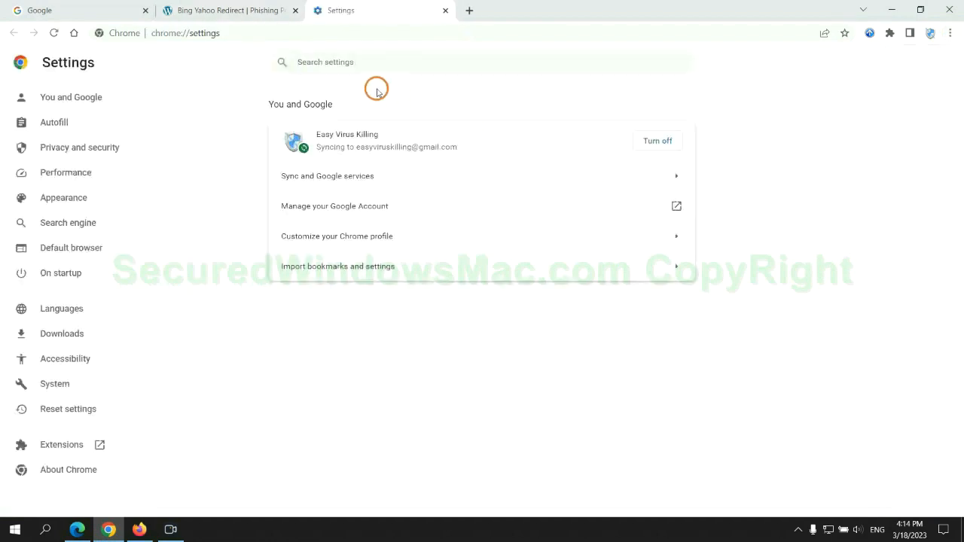
pyautogui.write('reset')
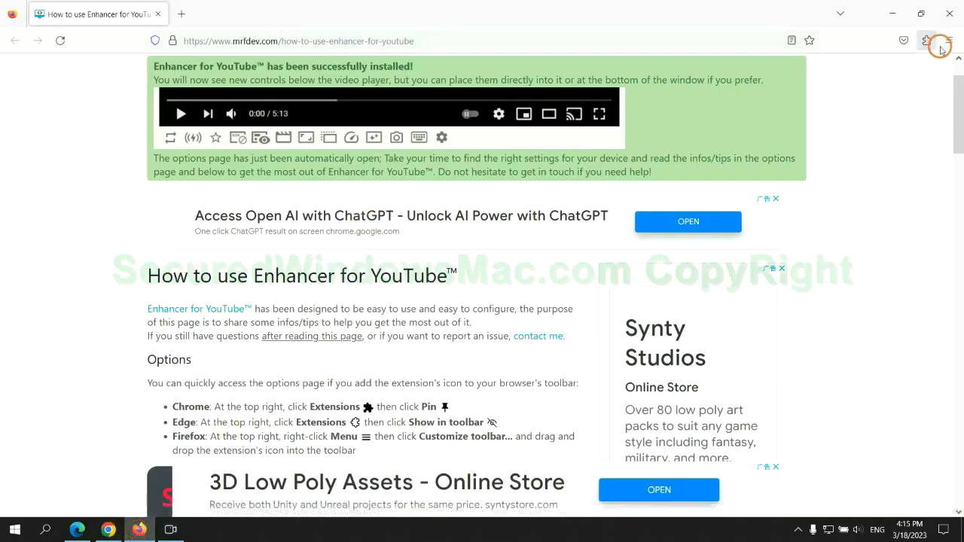
# - From Firefox's Help menu reach Troubleshooting Information and start Refresh Firefox
pyautogui.click(949, 40)
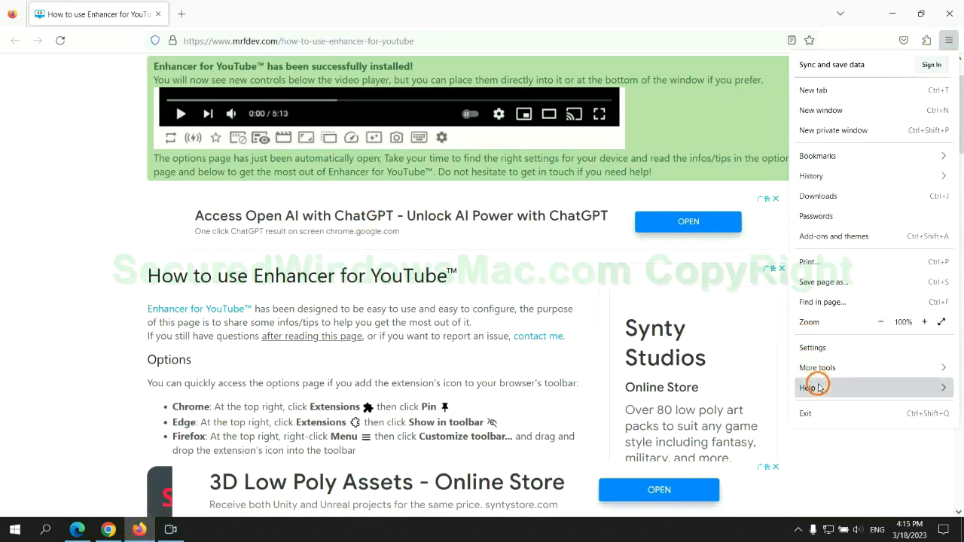
pyautogui.click(810, 387)
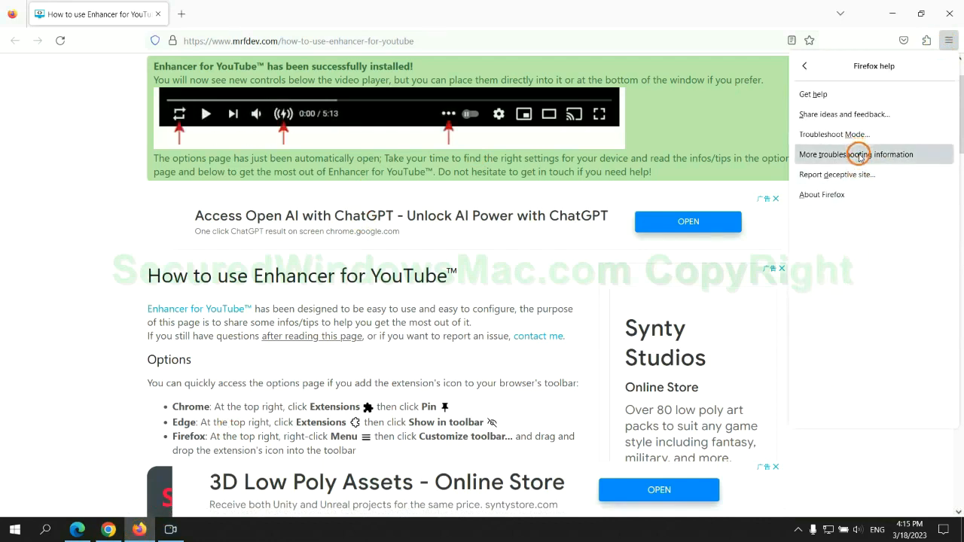
pyautogui.click(857, 154)
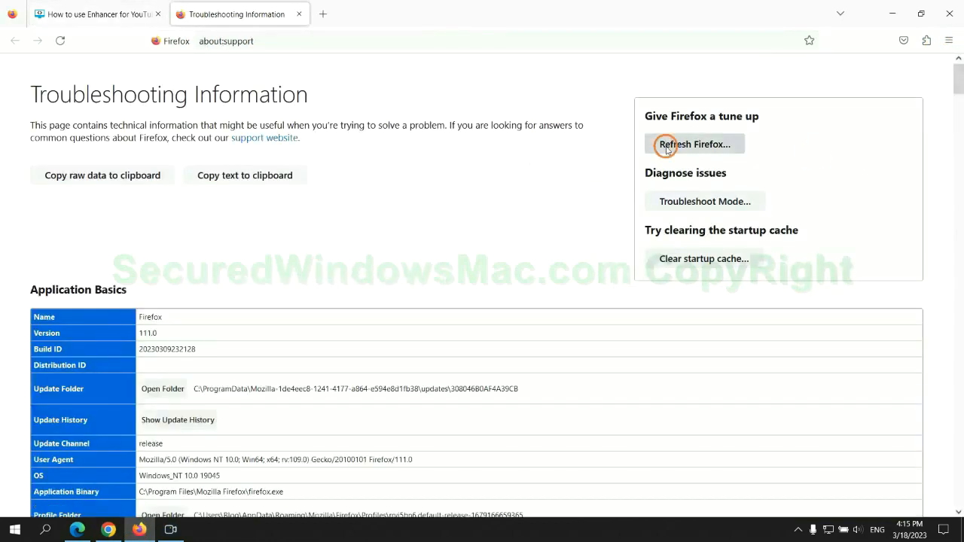
pyautogui.click(694, 144)
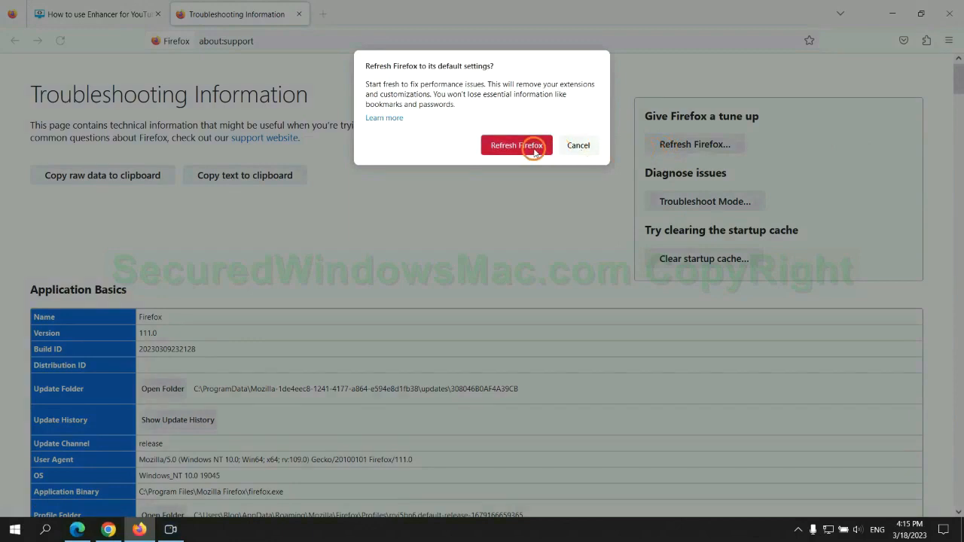